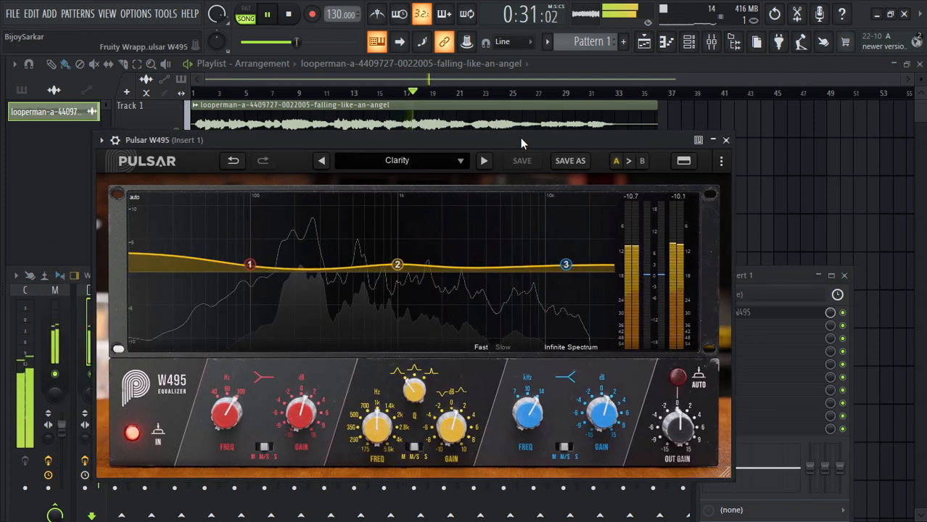
# Step: Move the W495 window aside and close it, leaving the vocal clip on Track 1
pyautogui.moveTo(520, 140); pyautogui.dragTo(551, 139)
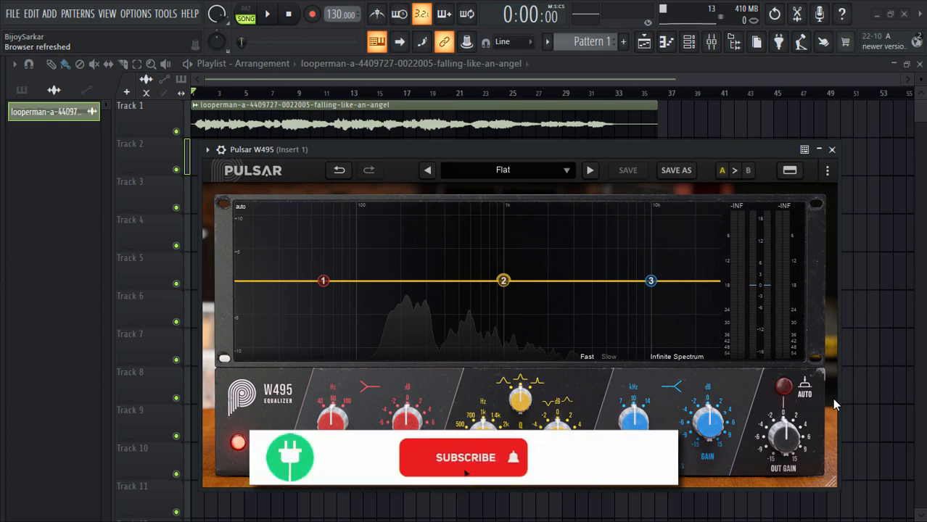
pyautogui.click(464, 458)
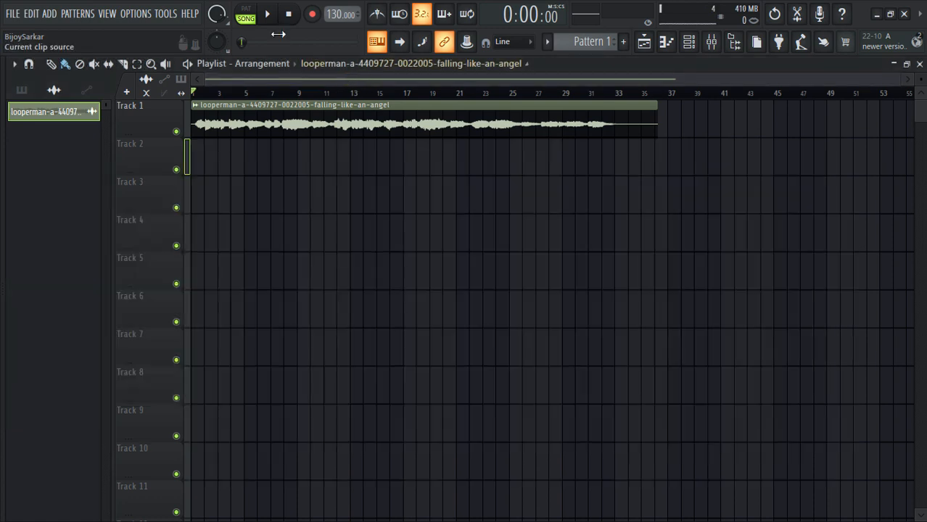
# Step: Reopen Pulsar W495 on the vocal clip's mixer insert, showing the Flat preset
pyautogui.click(267, 14)
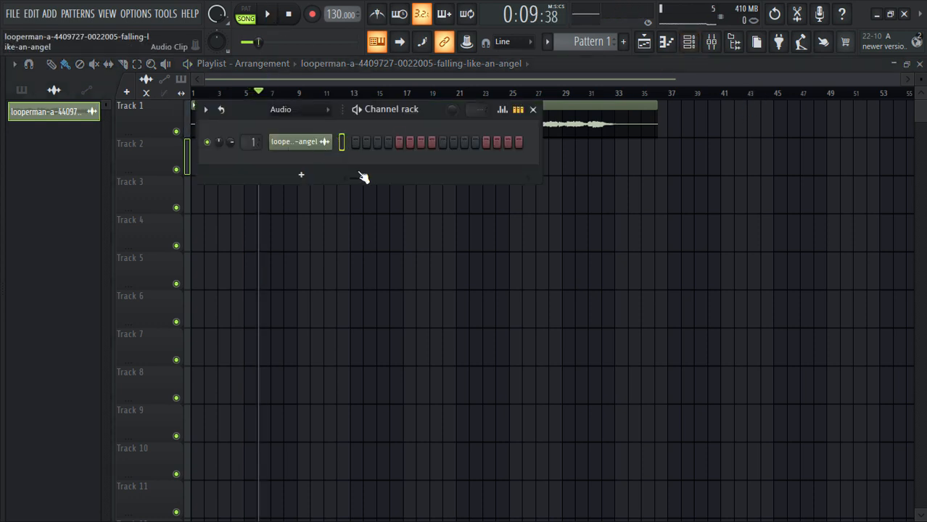
pyautogui.click(710, 41)
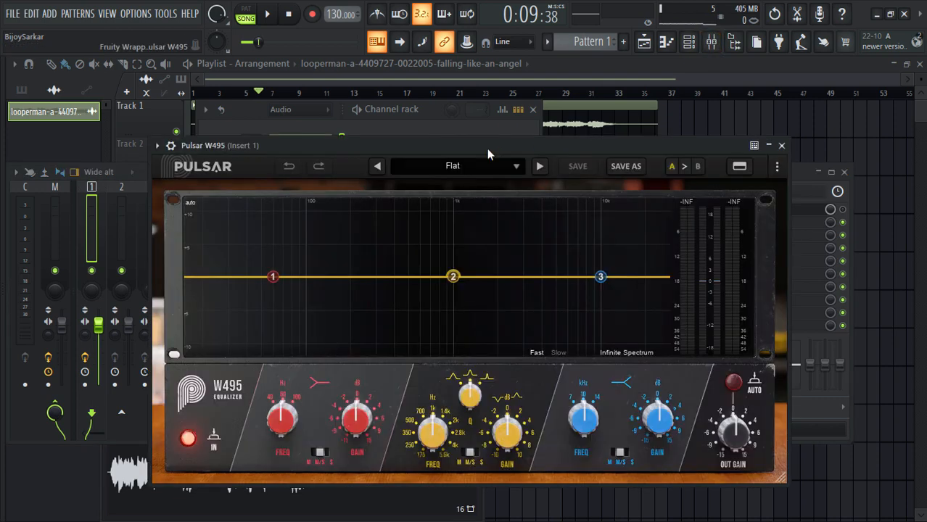
pyautogui.moveTo(475, 168)
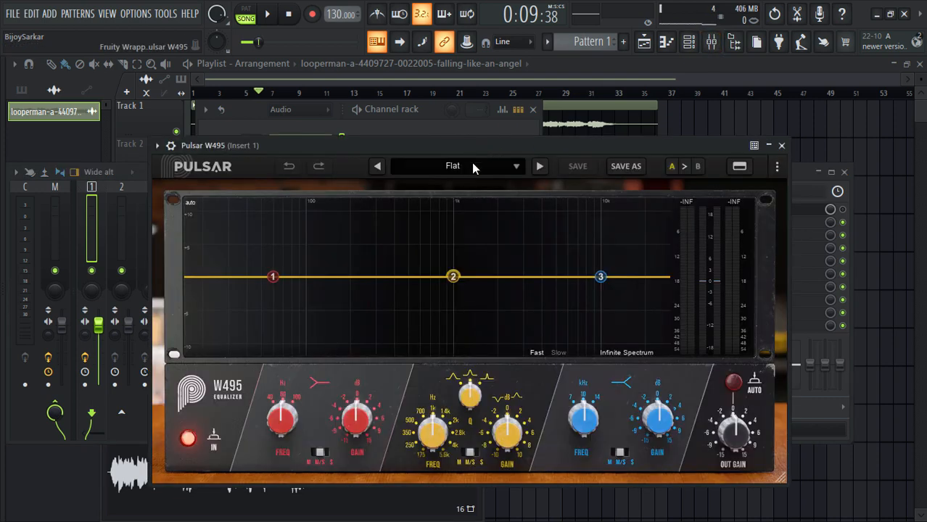
# Step: Load the Vocals > Bright Male Vocal preset in the W495 and play the song
pyautogui.click(452, 167)
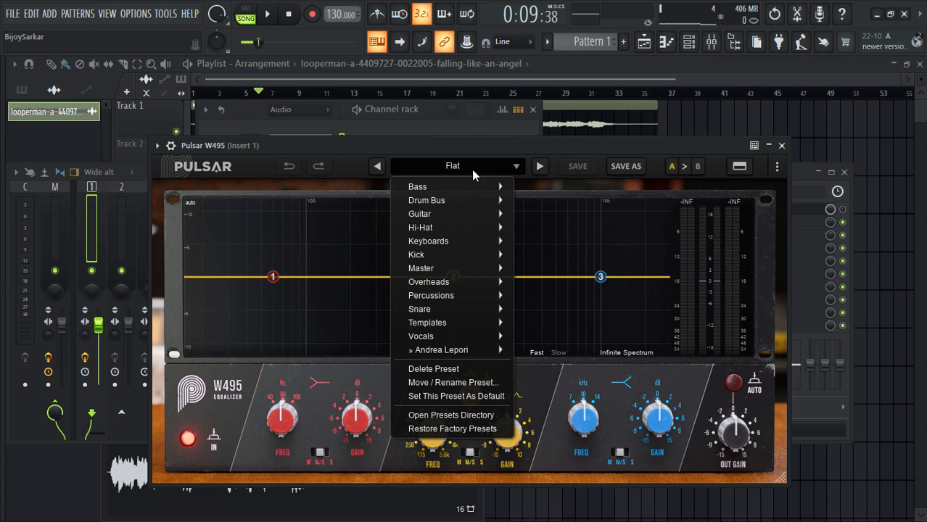
pyautogui.moveTo(475, 172)
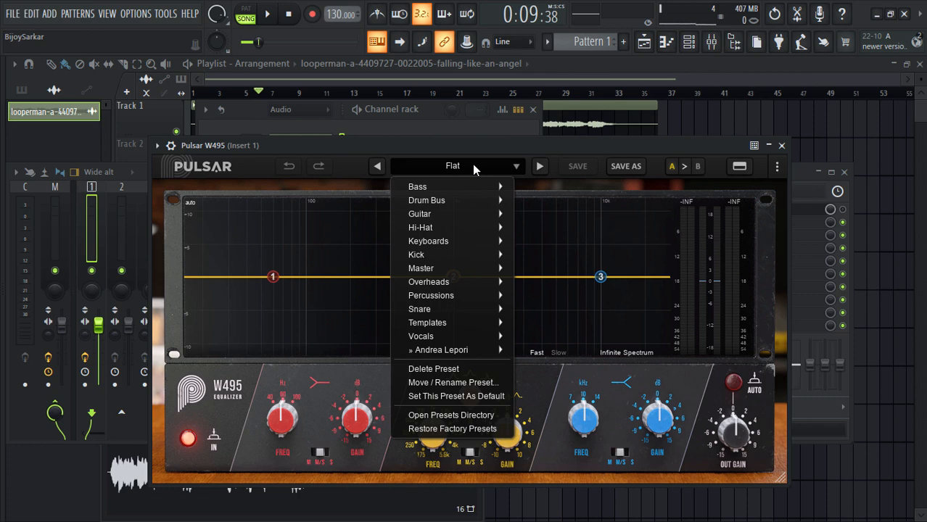
pyautogui.moveTo(426, 200)
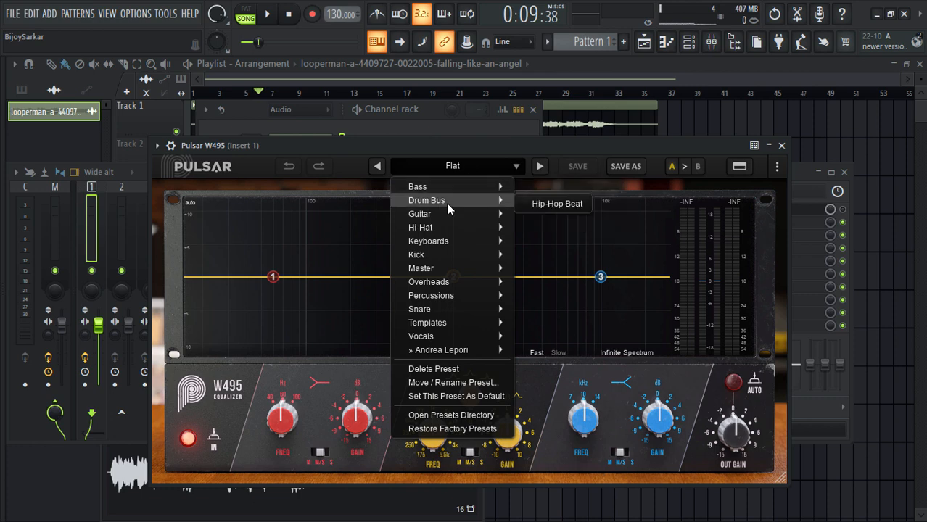
pyautogui.moveTo(416, 255)
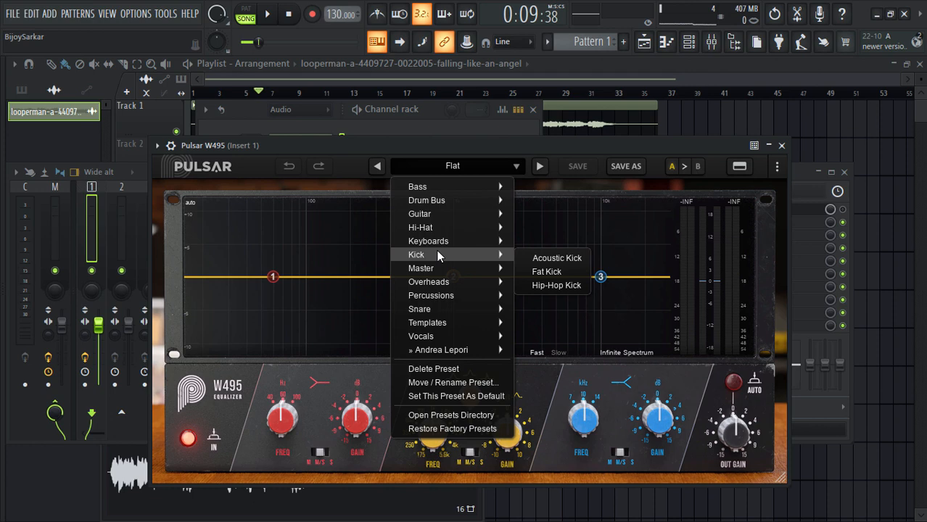
pyautogui.moveTo(420, 268)
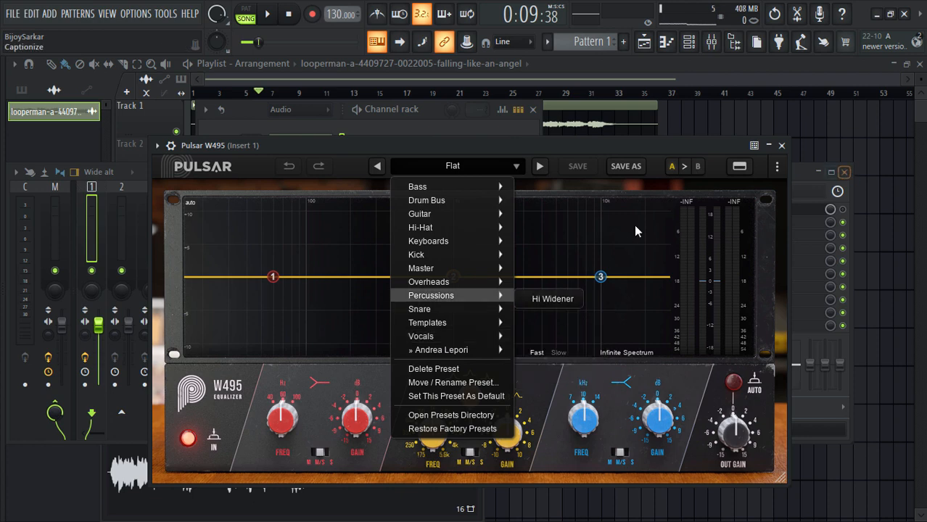
pyautogui.moveTo(439, 323)
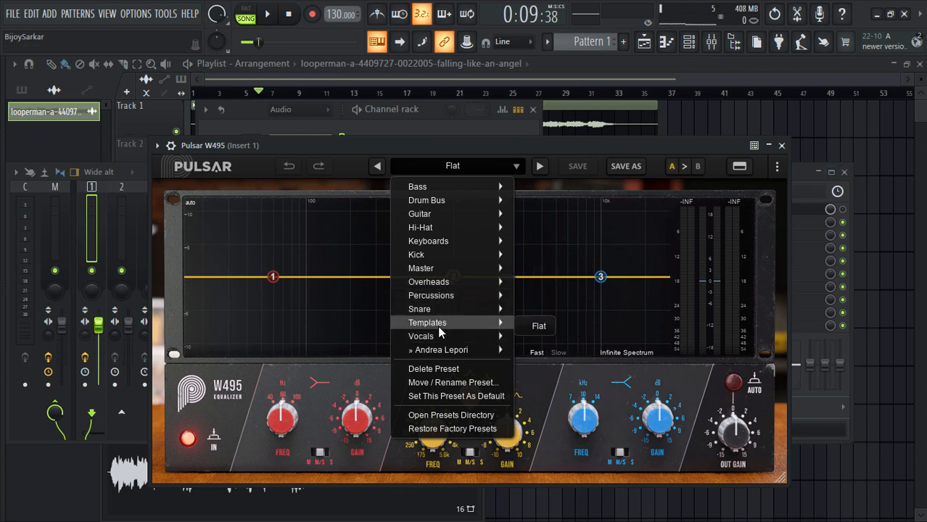
pyautogui.moveTo(421, 336)
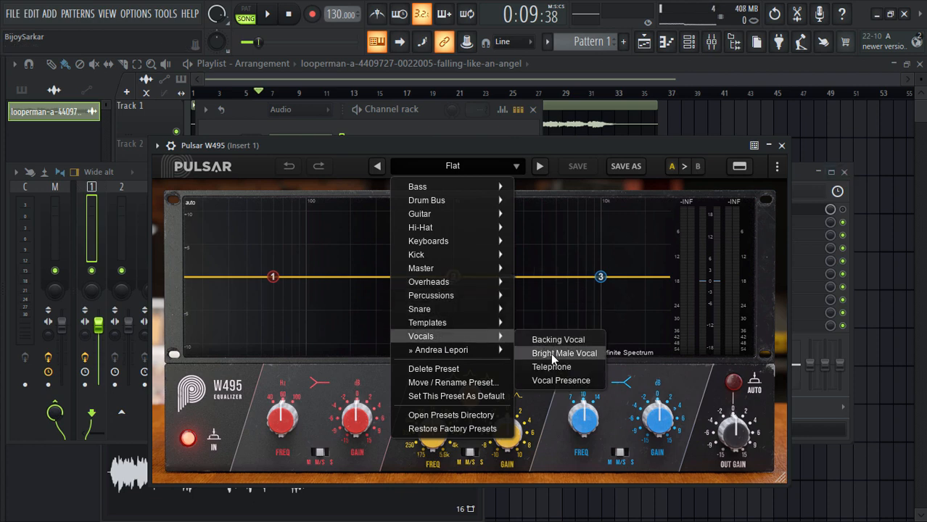
pyautogui.click(564, 353)
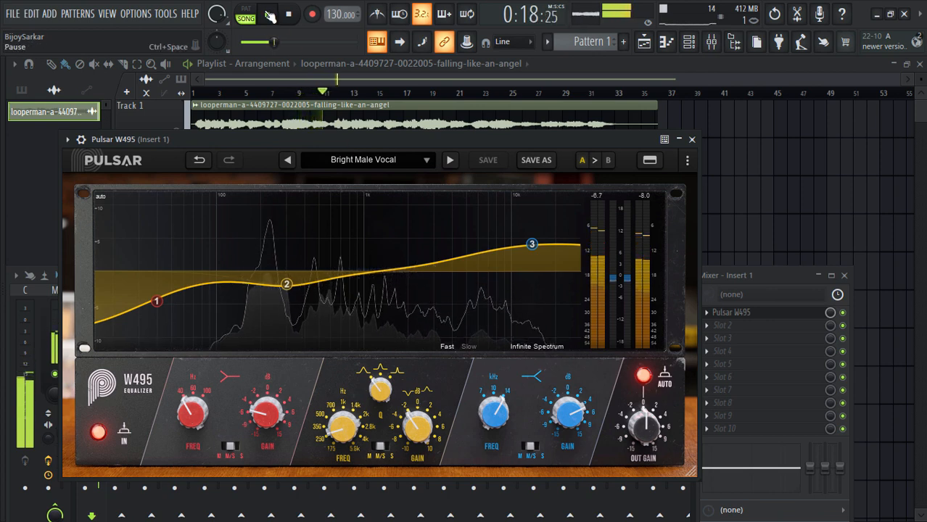
# Step: Pause, switch the W495 to the Master > Clarity preset, and bring its window forward
pyautogui.click(289, 13)
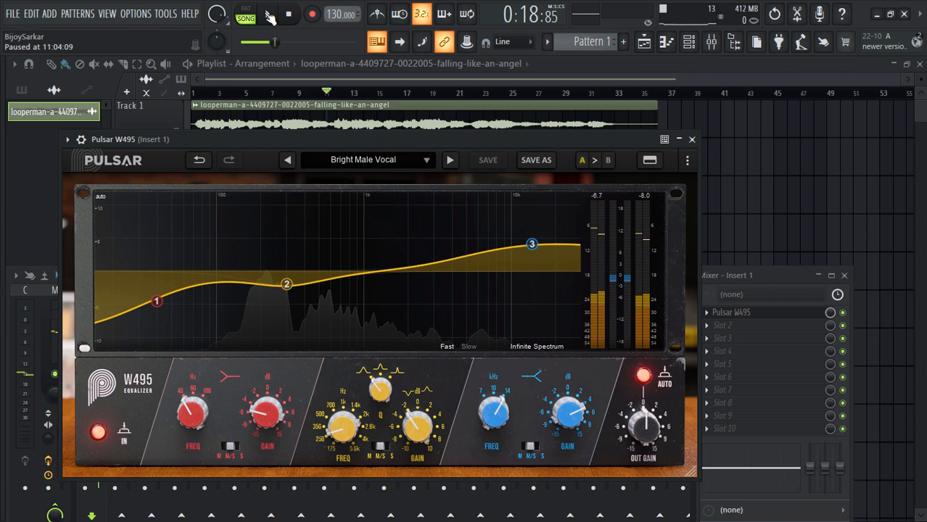
pyautogui.click(363, 159)
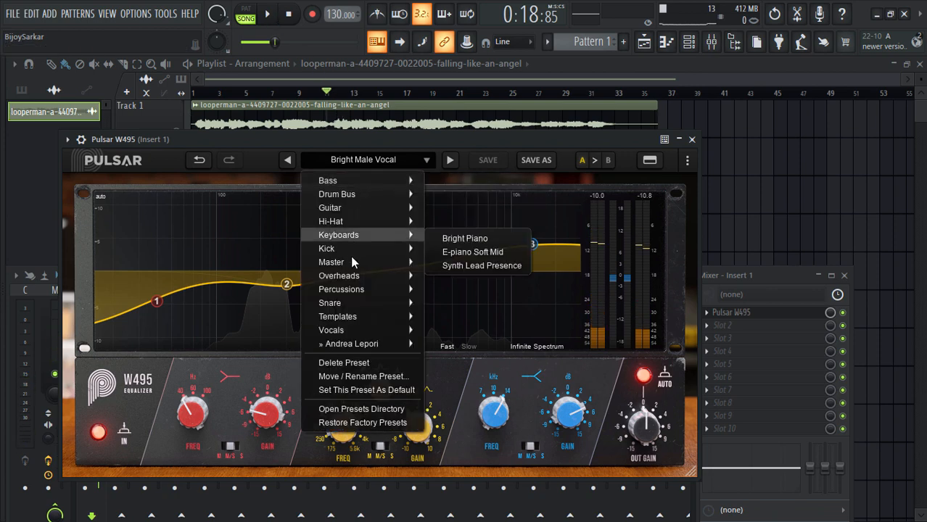
pyautogui.moveTo(332, 261)
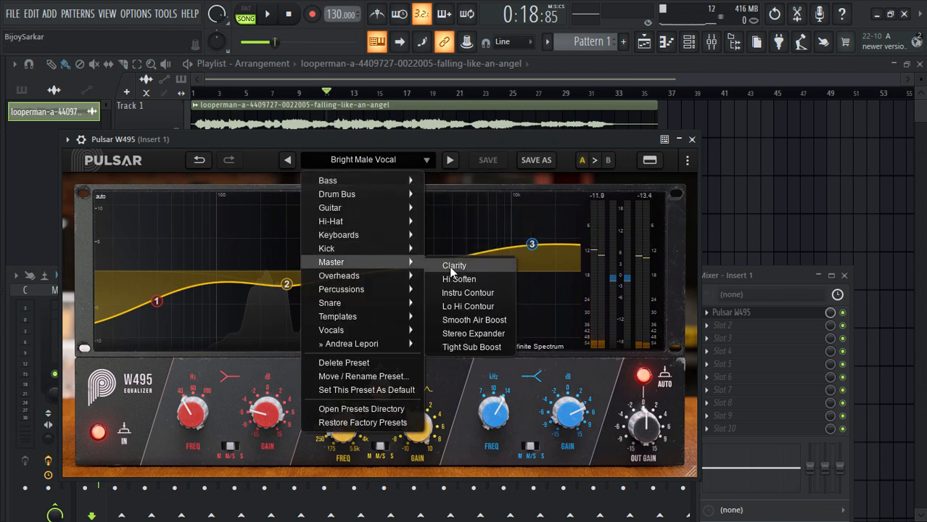
pyautogui.click(454, 265)
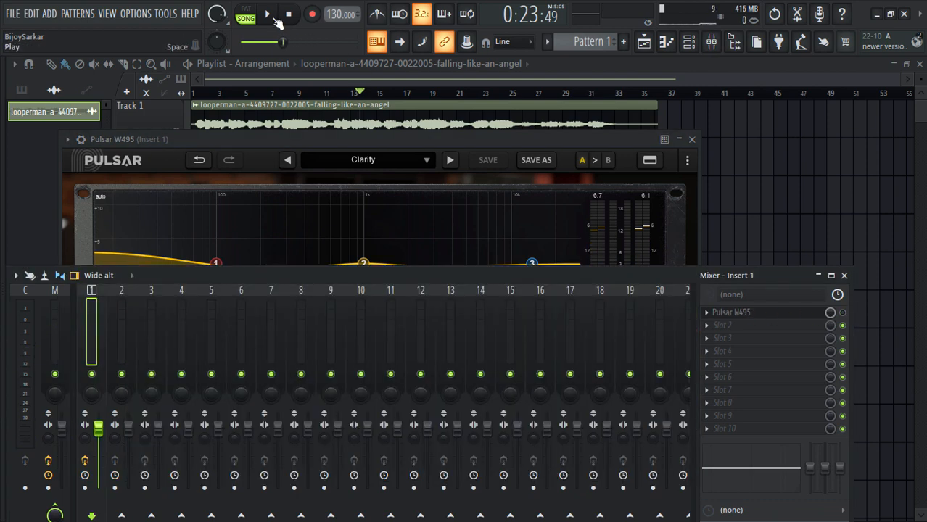
pyautogui.click(267, 13)
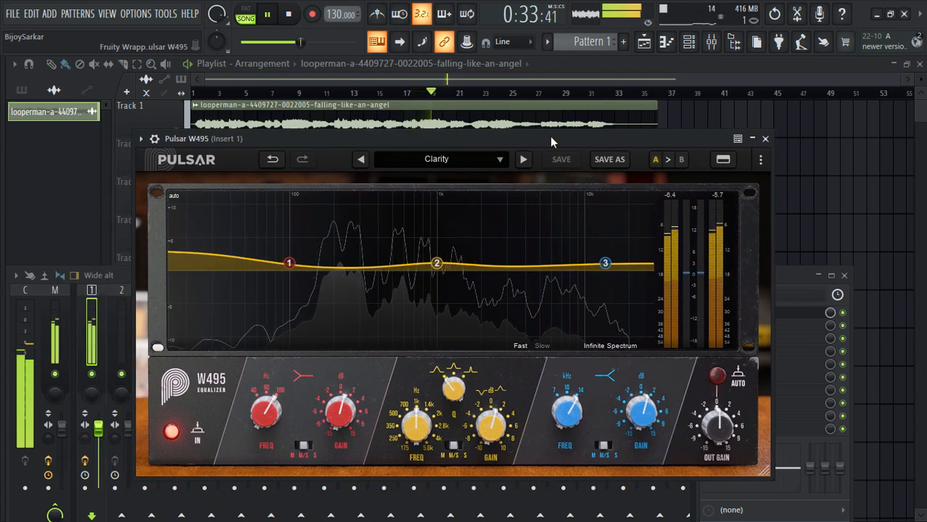
# Step: Stop playback and reopen the W495 preset list with Clarity still loaded
pyautogui.click(267, 14)
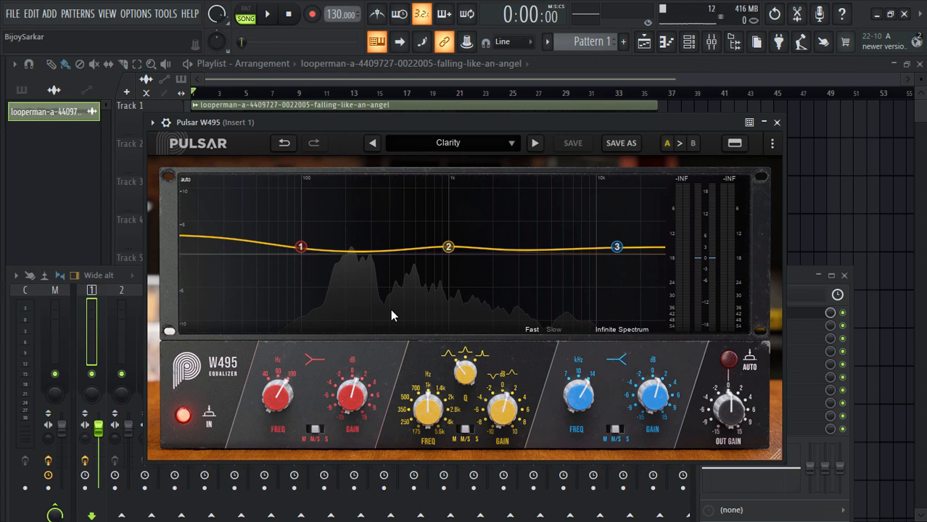
pyautogui.click(449, 143)
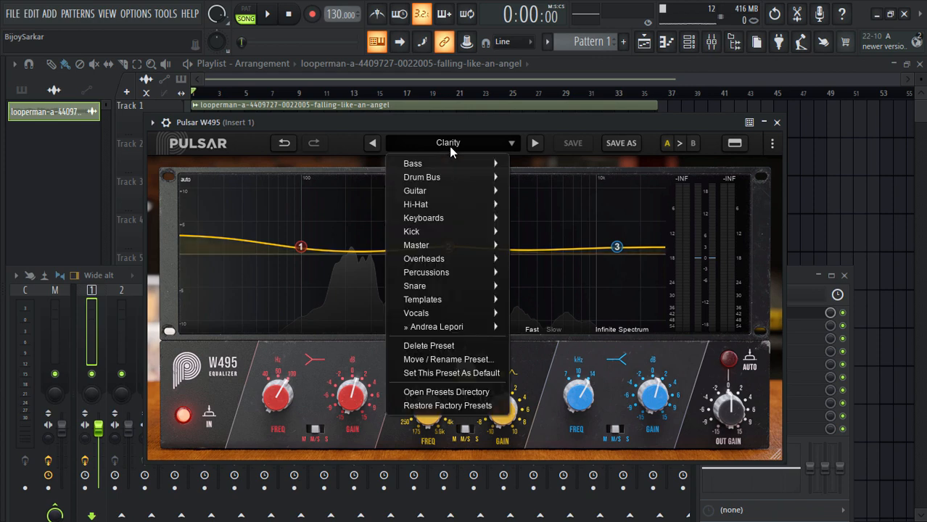
pyautogui.moveTo(417, 244)
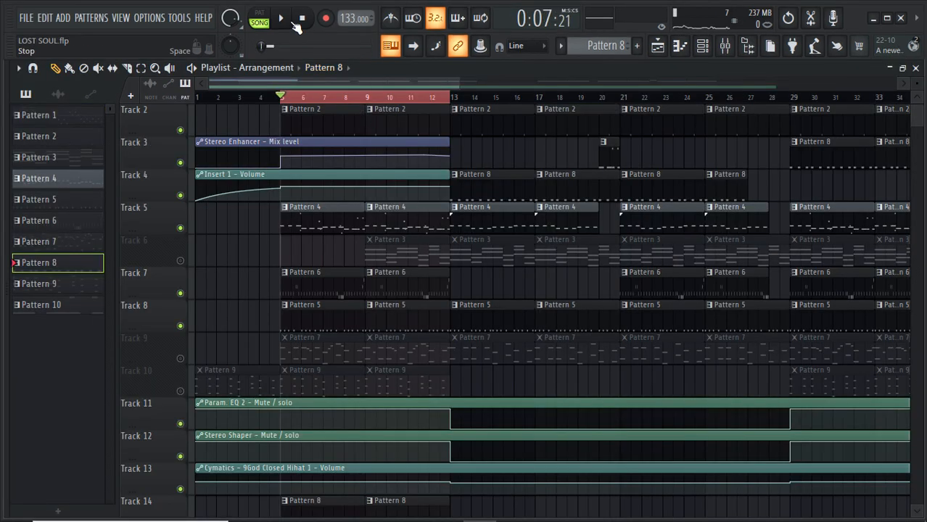
# Step: Add Pulsar W495 to the first FX slot of the 9God Clap 1 insert
pyautogui.click(281, 19)
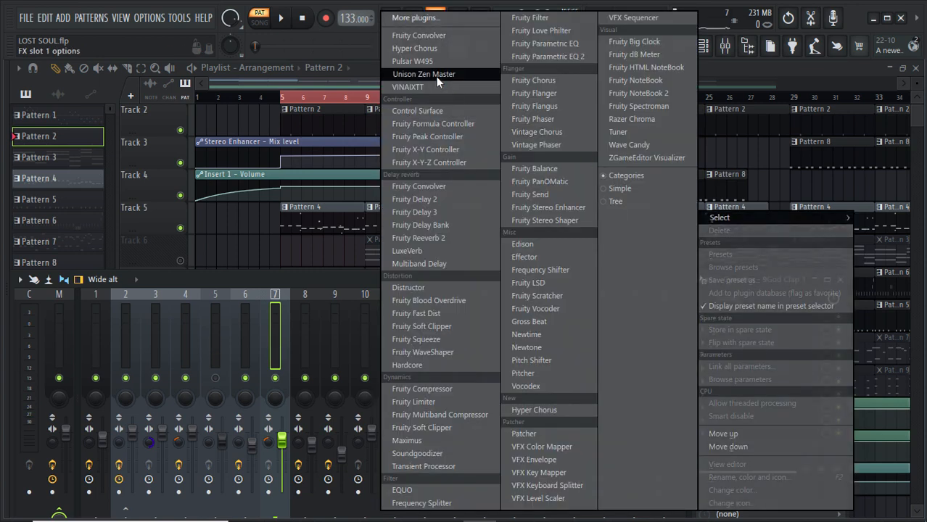
pyautogui.moveTo(413, 60)
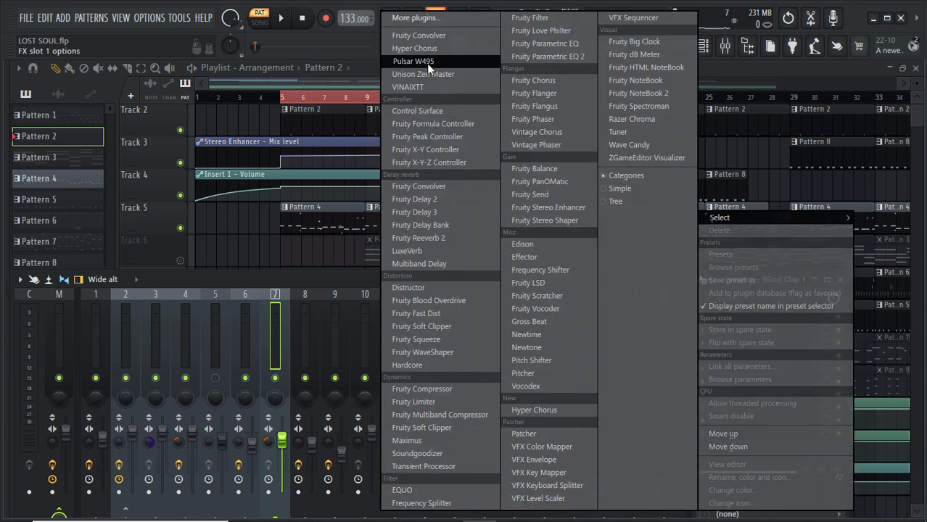
pyautogui.click(413, 61)
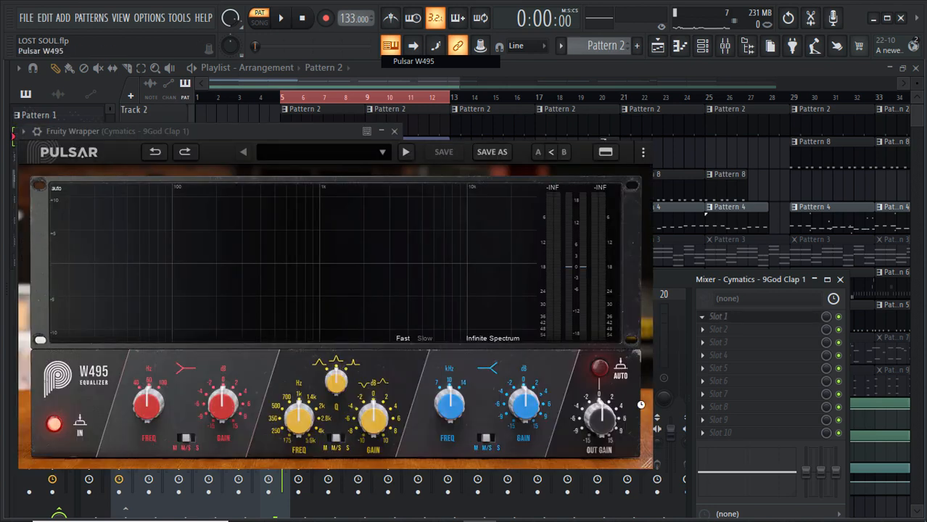
# Step: Apply the Snare > Hip-Hop Snare preset to the clap's W495 and audition the song
pyautogui.click(319, 151)
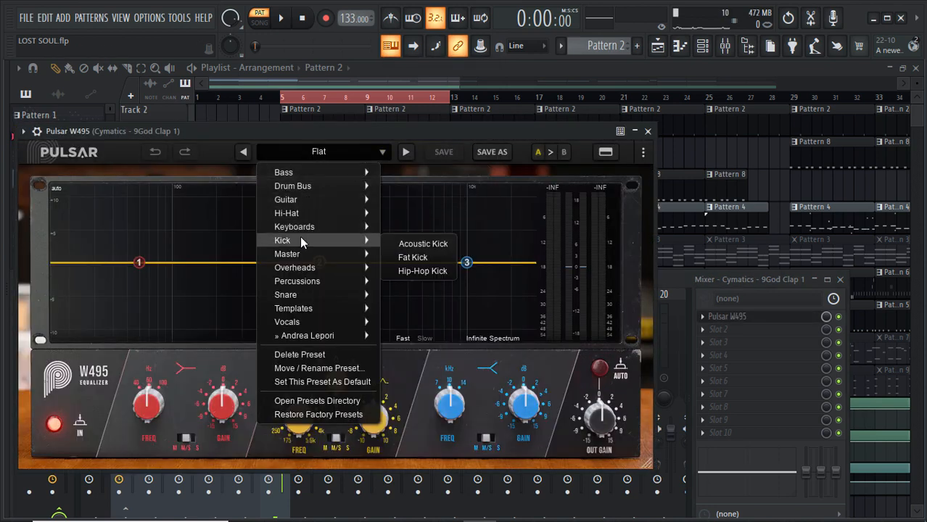
pyautogui.moveTo(285, 294)
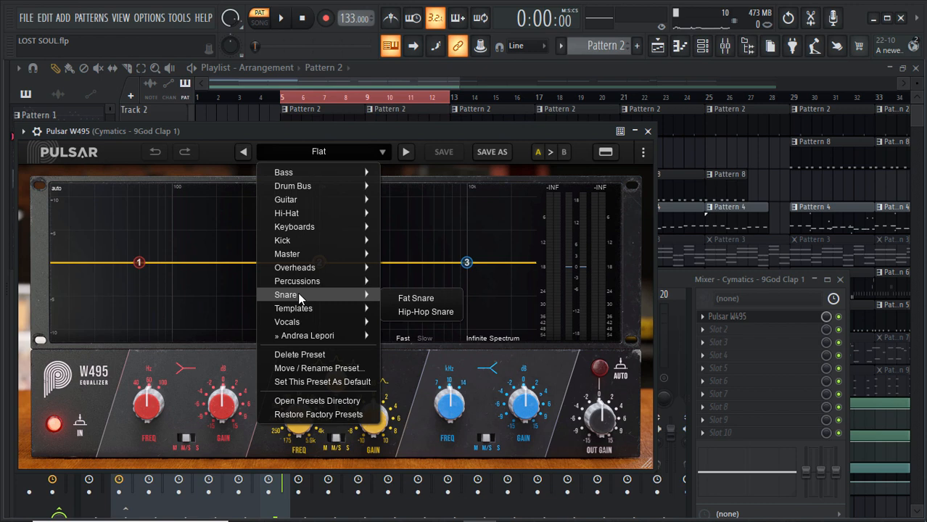
pyautogui.click(426, 311)
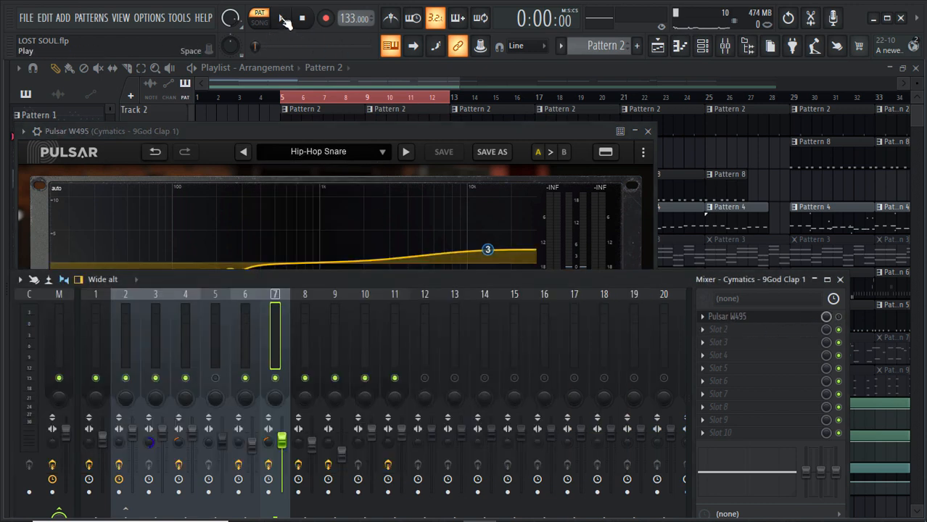
pyautogui.click(282, 18)
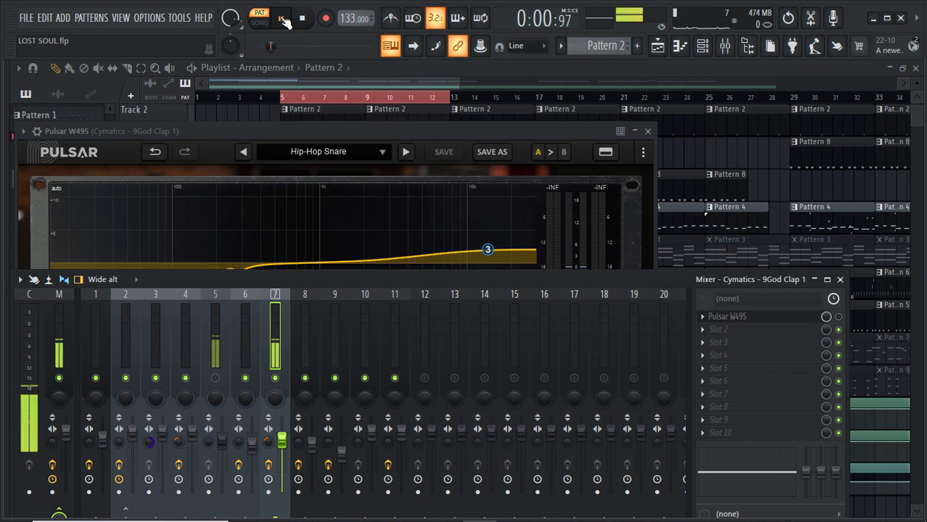
pyautogui.click(281, 18)
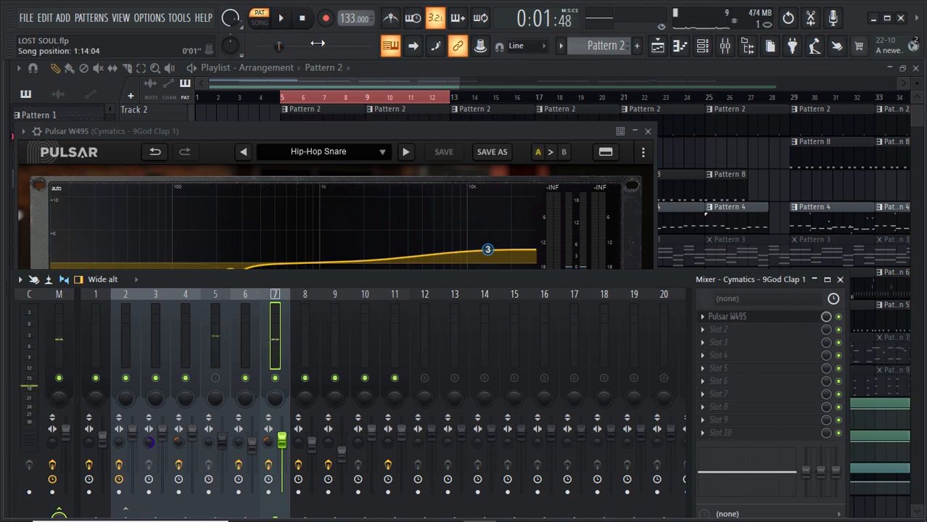
pyautogui.click(281, 18)
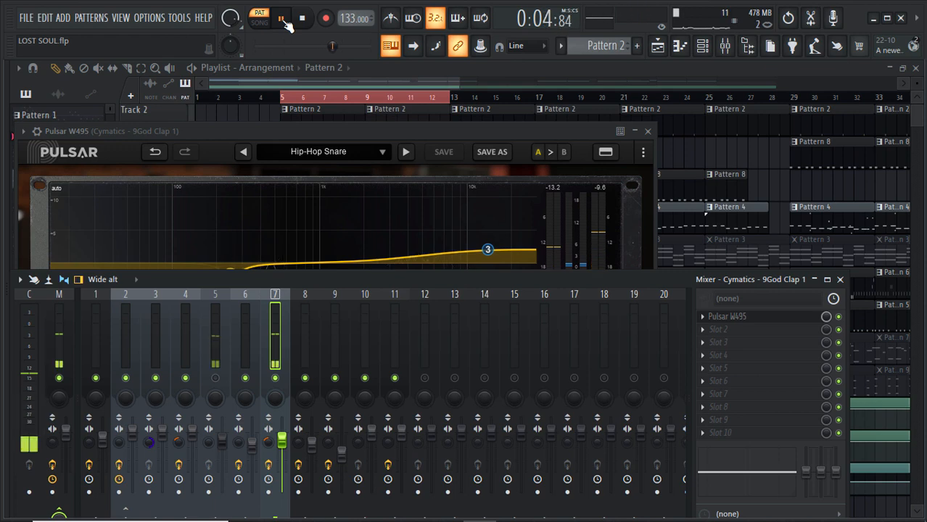
pyautogui.click(302, 18)
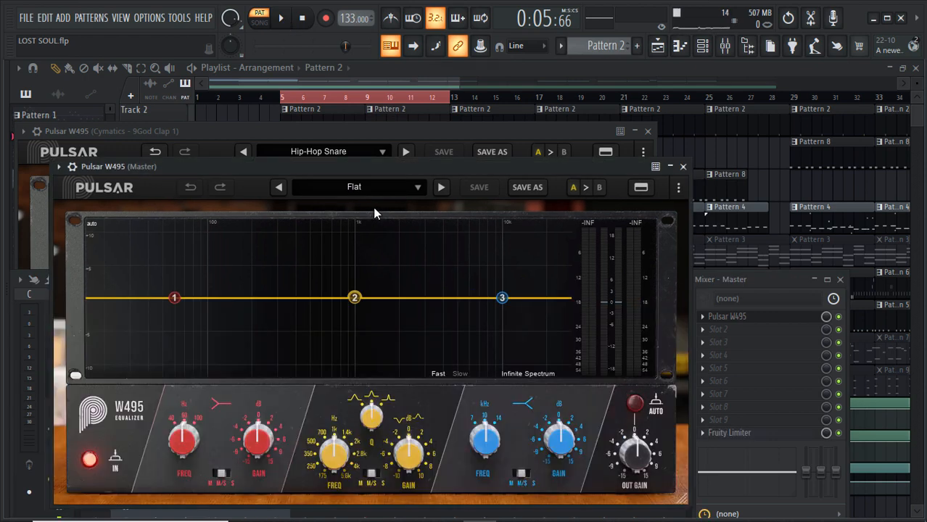
# Step: Load the Master > Clarity preset on the Master W495 and start playback
pyautogui.click(354, 187)
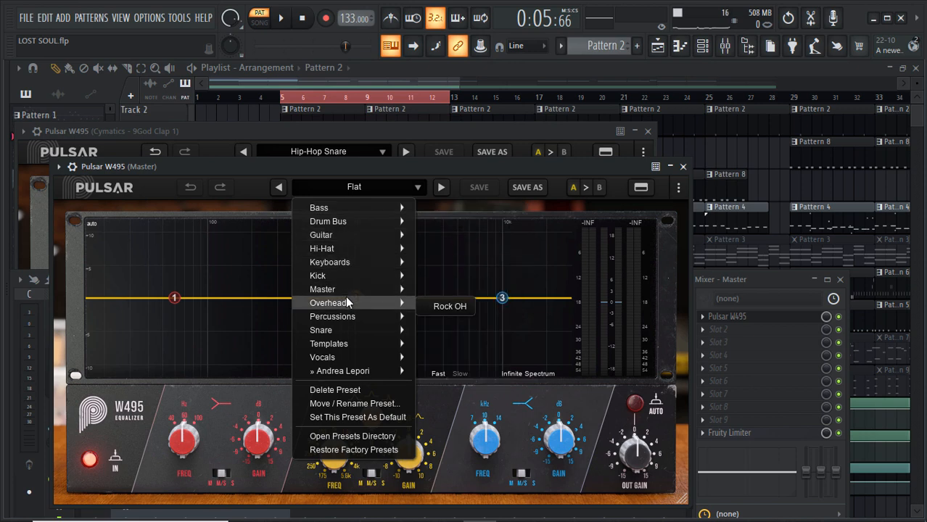
pyautogui.moveTo(322, 290)
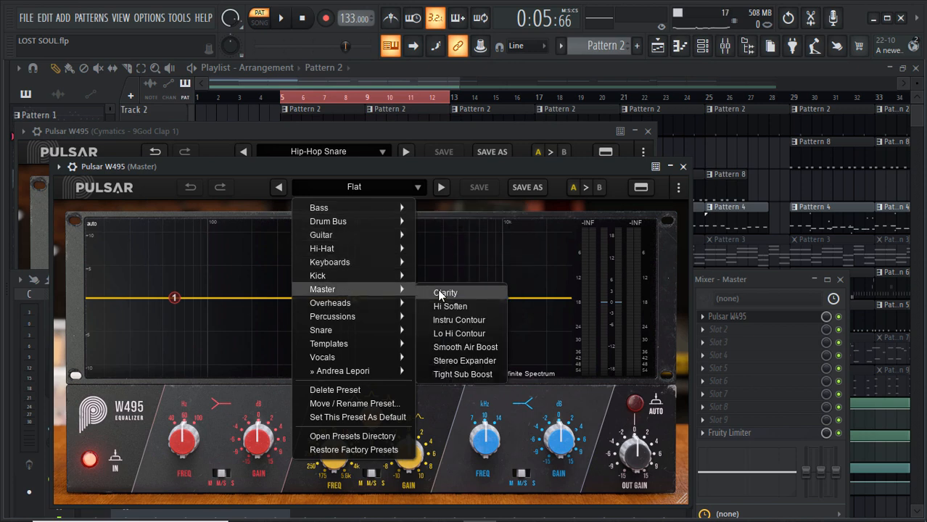
pyautogui.click(445, 292)
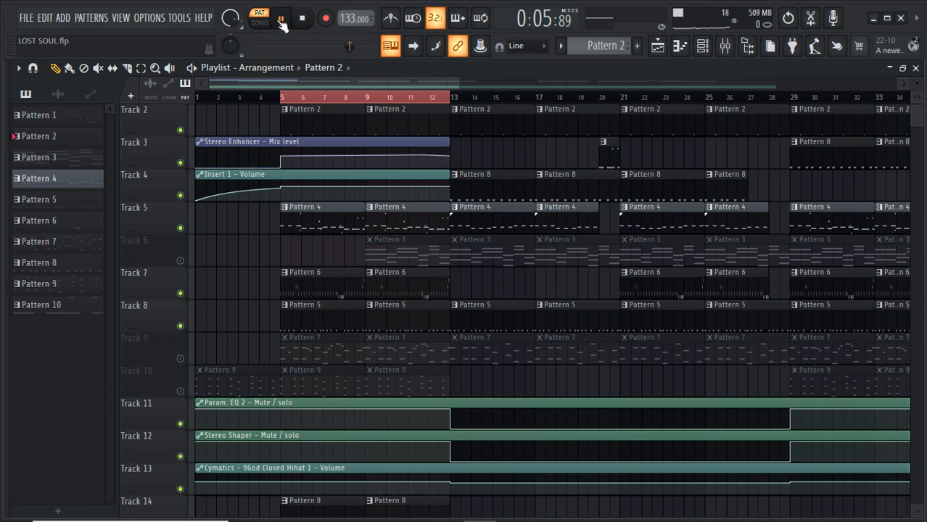
pyautogui.click(280, 18)
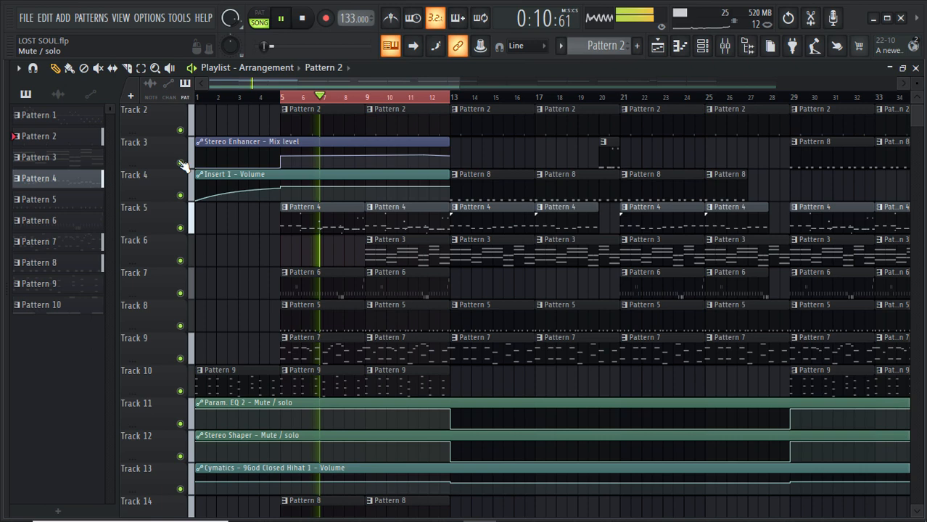
# Step: Reopen the Master W495, try Hi Soften, then settle on Lo Hi Contour
pyautogui.click(702, 45)
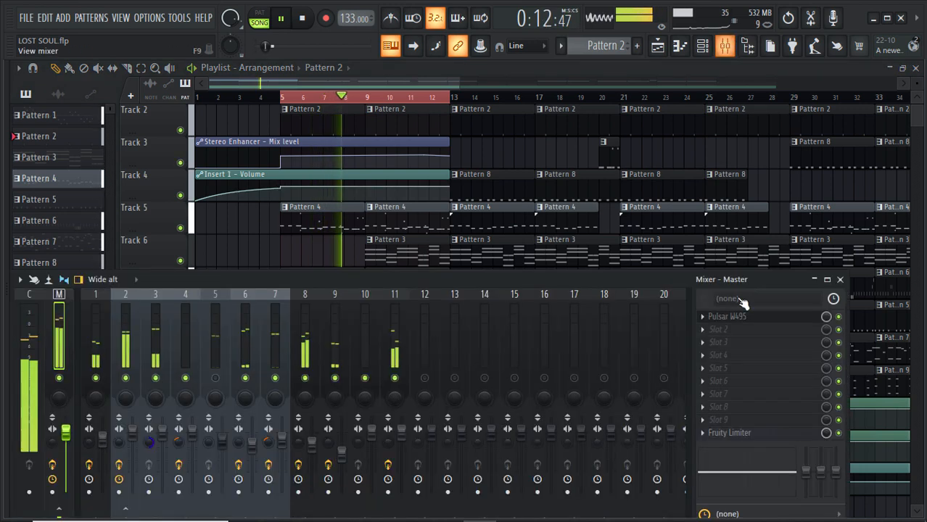
pyautogui.click(726, 317)
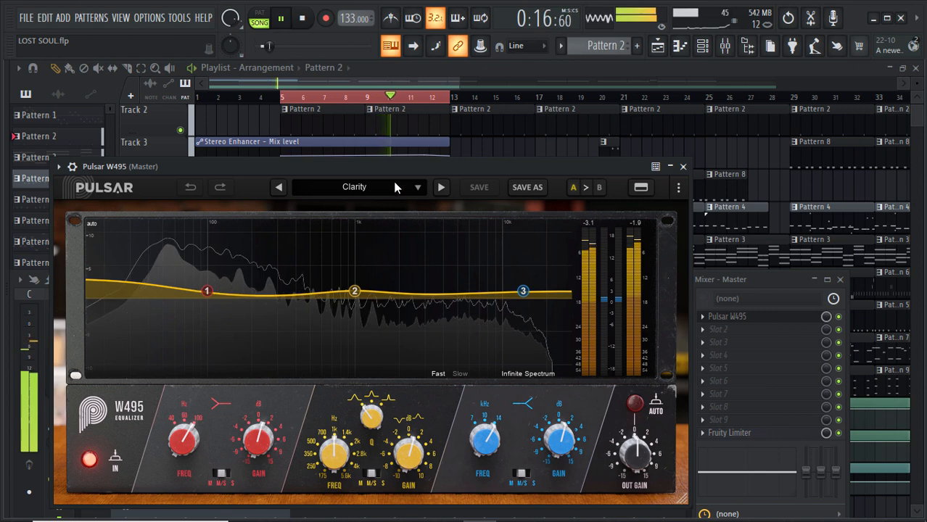
pyautogui.click(355, 187)
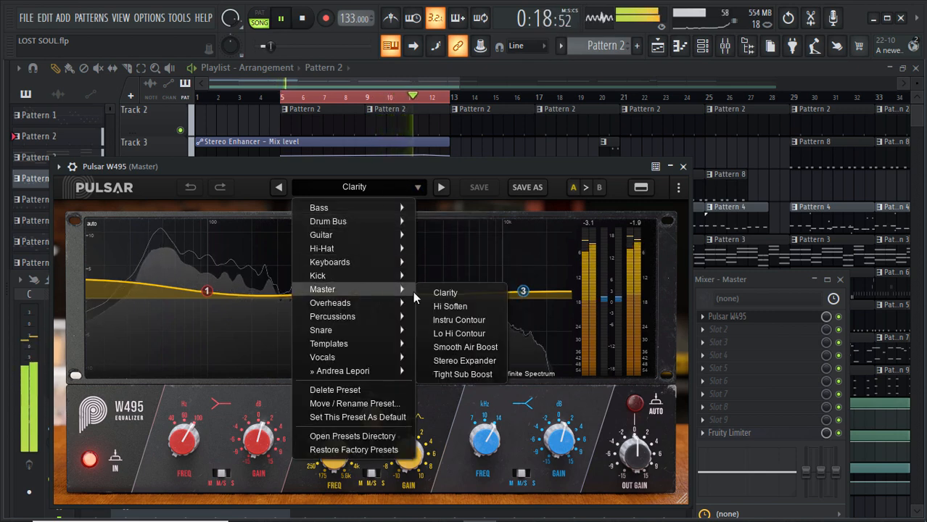
pyautogui.click(450, 306)
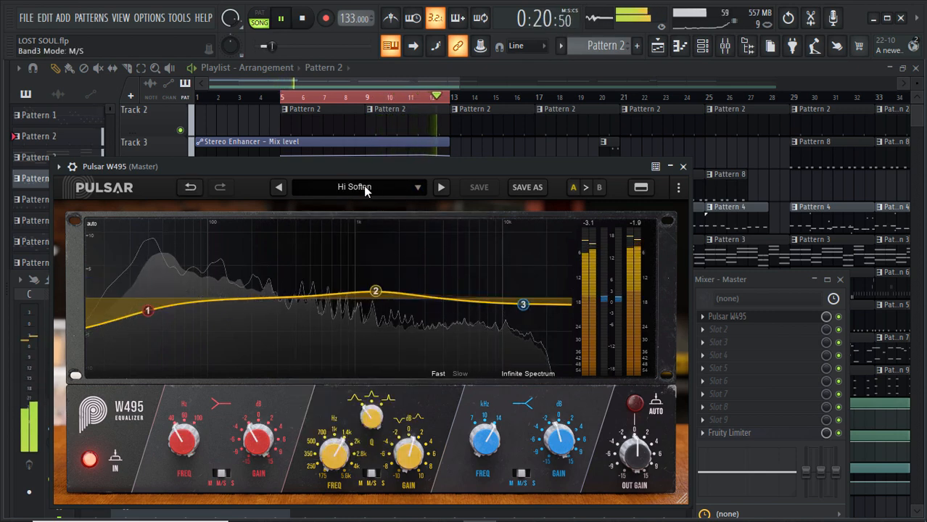
pyautogui.click(355, 187)
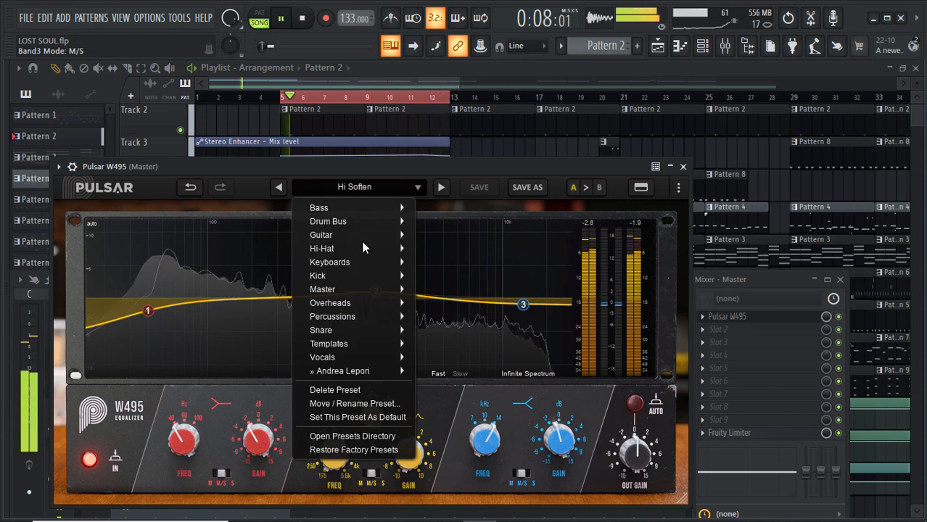
pyautogui.moveTo(322, 289)
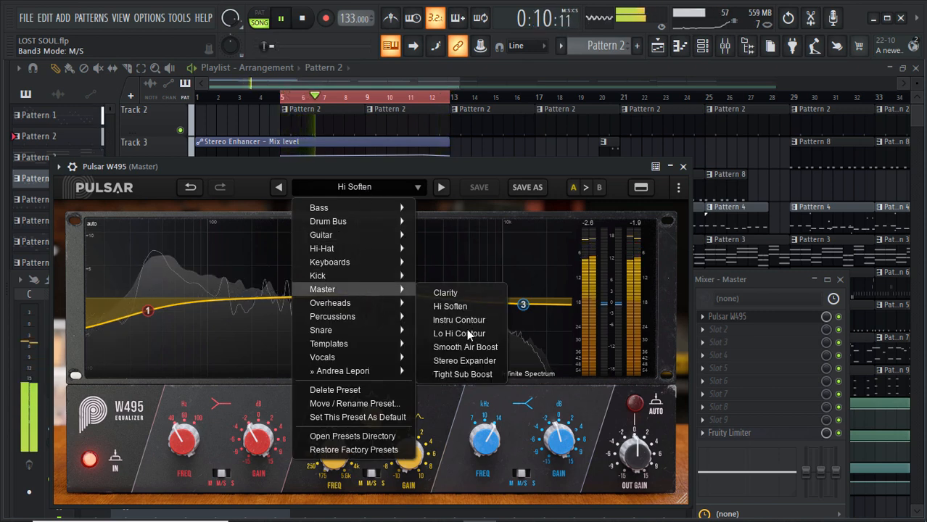
pyautogui.click(457, 333)
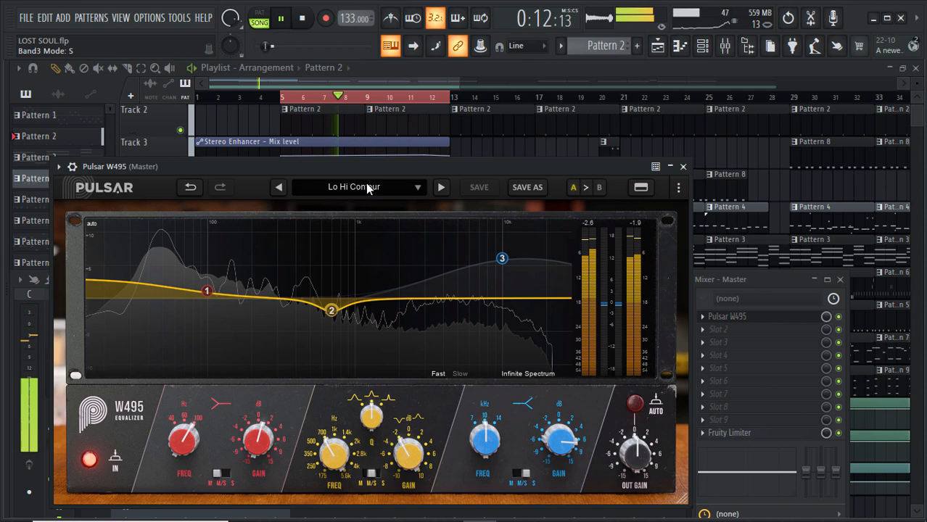
pyautogui.click(441, 187)
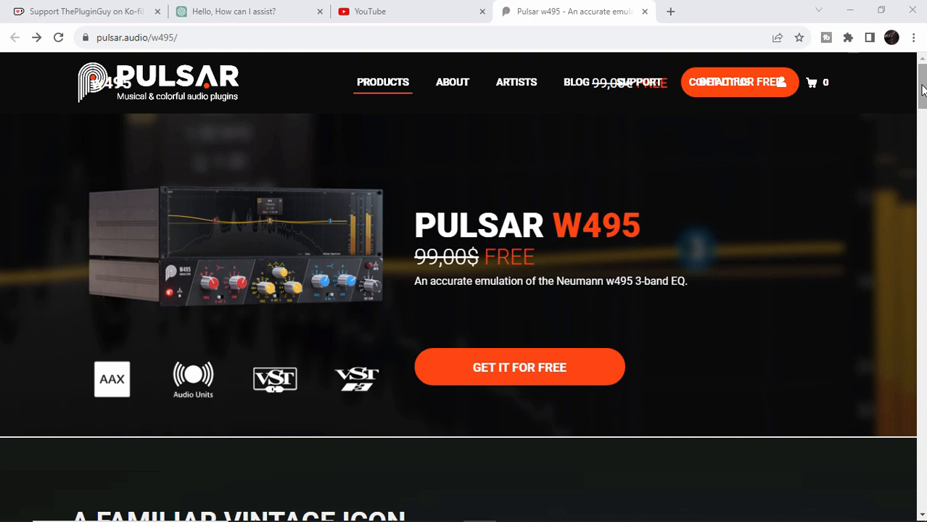
pyautogui.moveTo(919, 84)
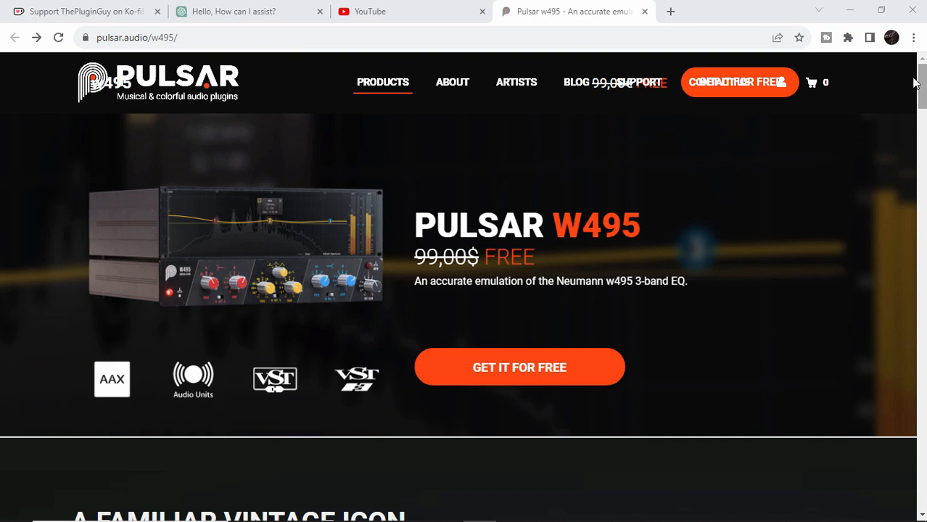
pyautogui.moveTo(464, 293)
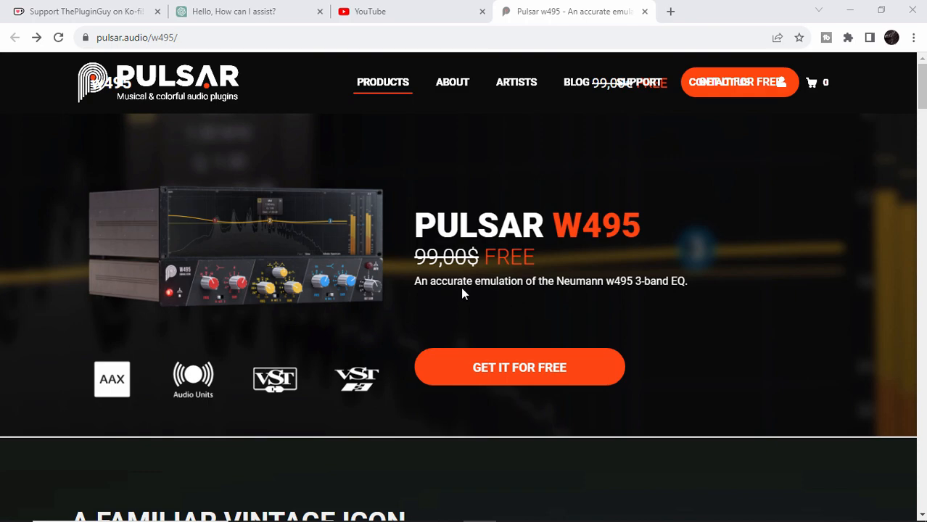
pyautogui.moveTo(921, 83)
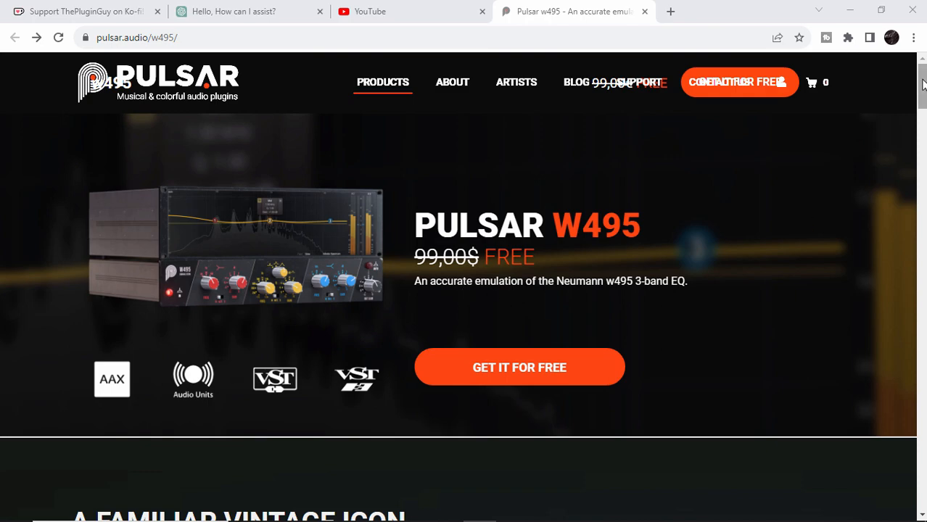
# Step: Scroll the W495 page through the vintage-icon and three-band versatility sections
pyautogui.scroll(-3)
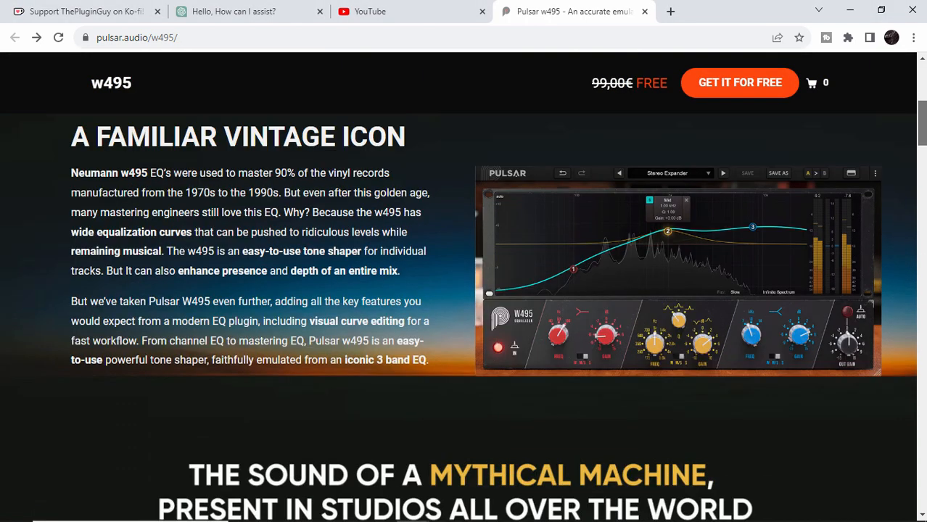
pyautogui.scroll(-3)
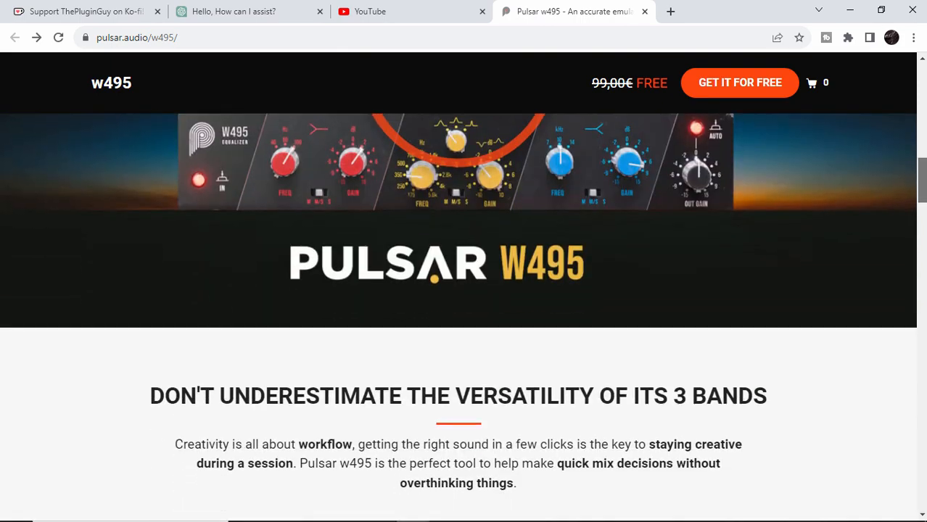
pyautogui.scroll(-3)
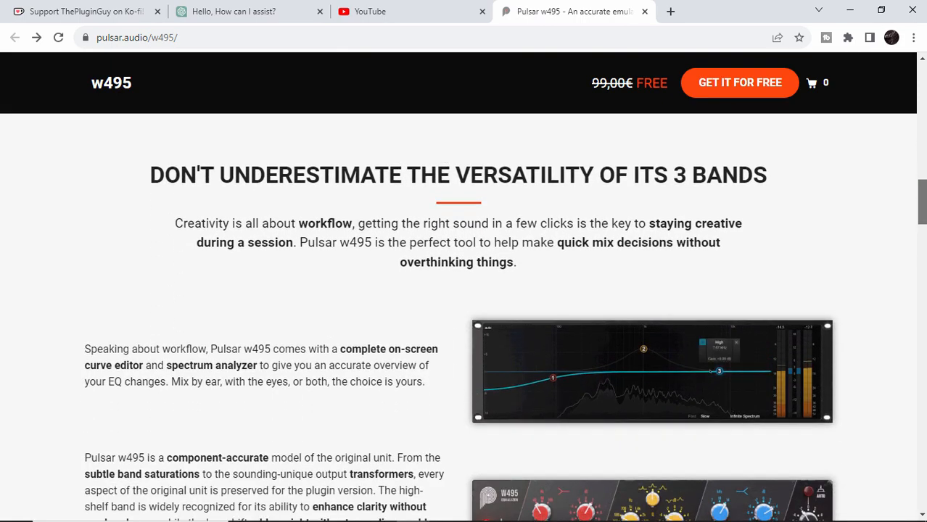
pyautogui.scroll(-3)
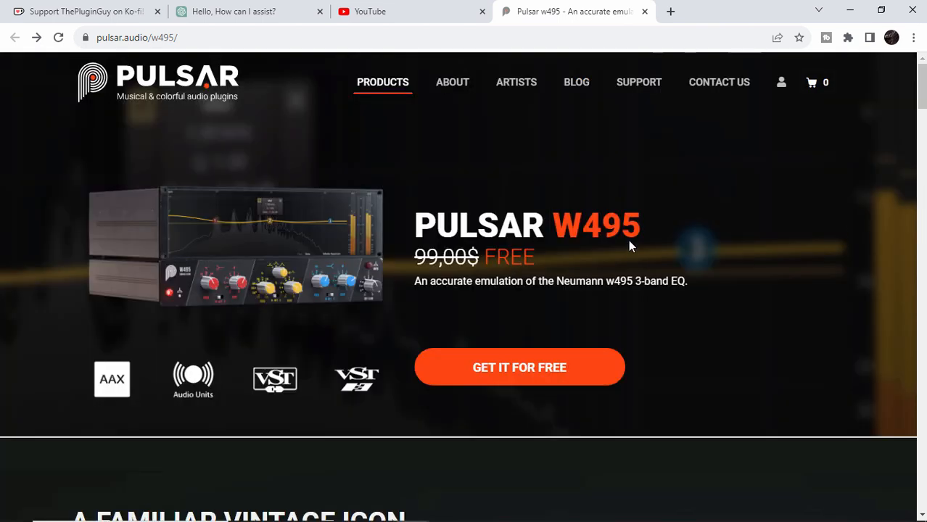
pyautogui.moveTo(519, 366)
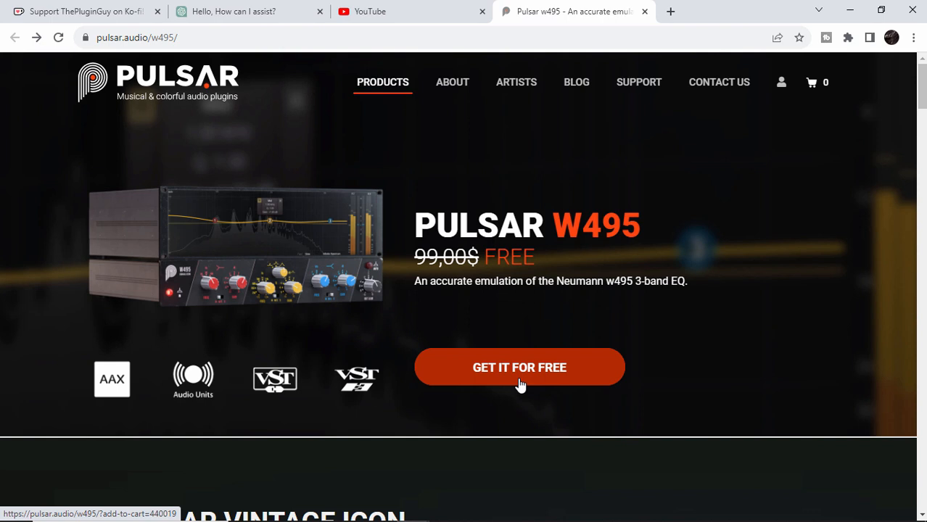
# Step: Add the free W495 to the cart, proceed to checkout, and tick Create an account
pyautogui.click(519, 367)
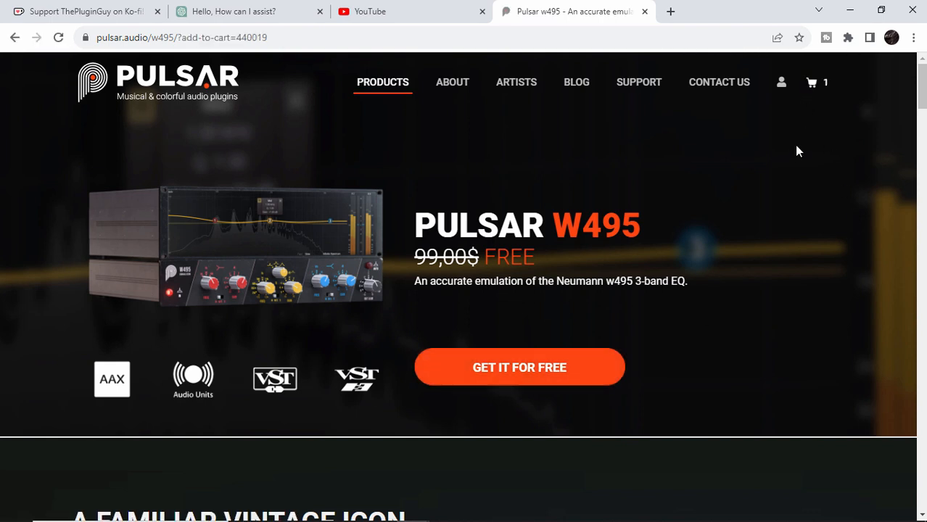
pyautogui.click(812, 82)
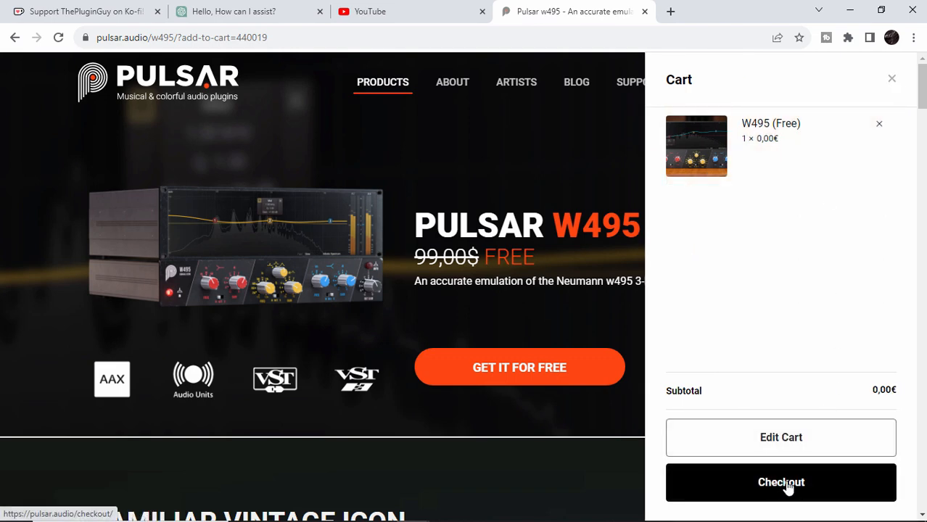
pyautogui.click(780, 482)
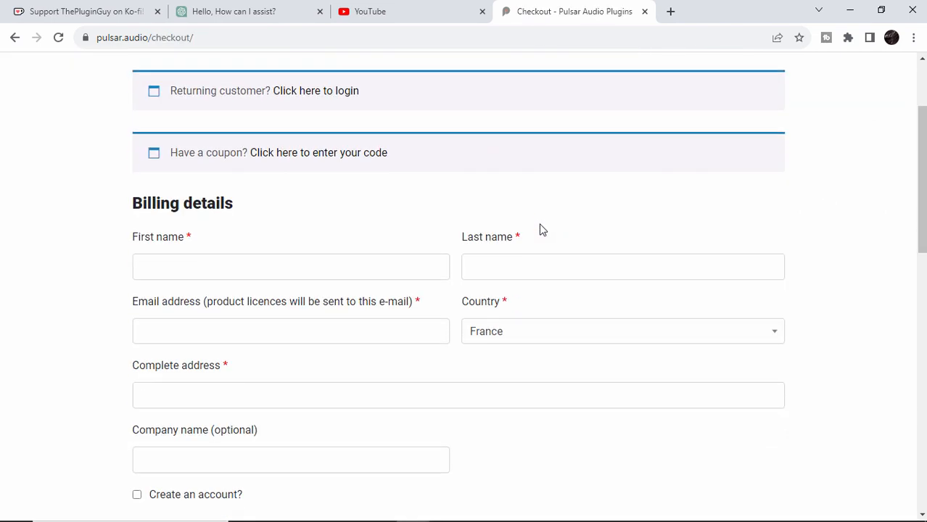
pyautogui.scroll(-3)
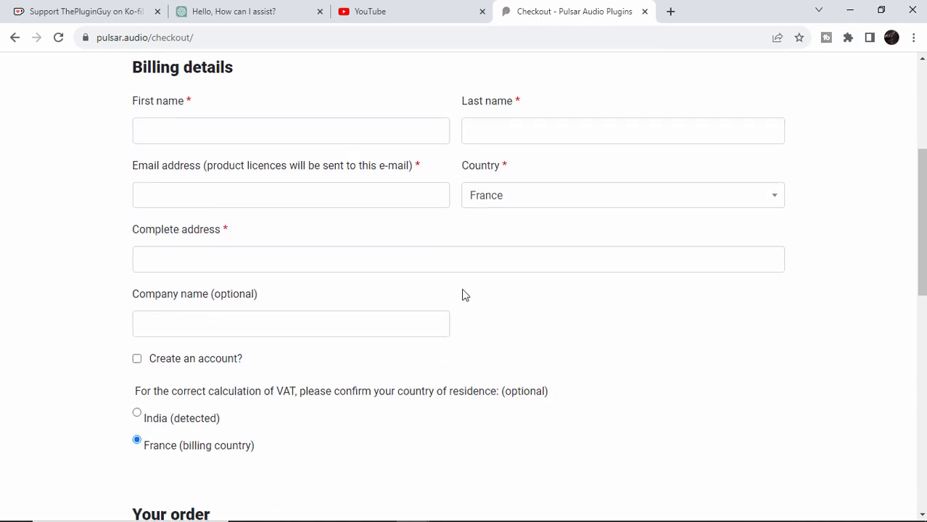
pyautogui.click(137, 426)
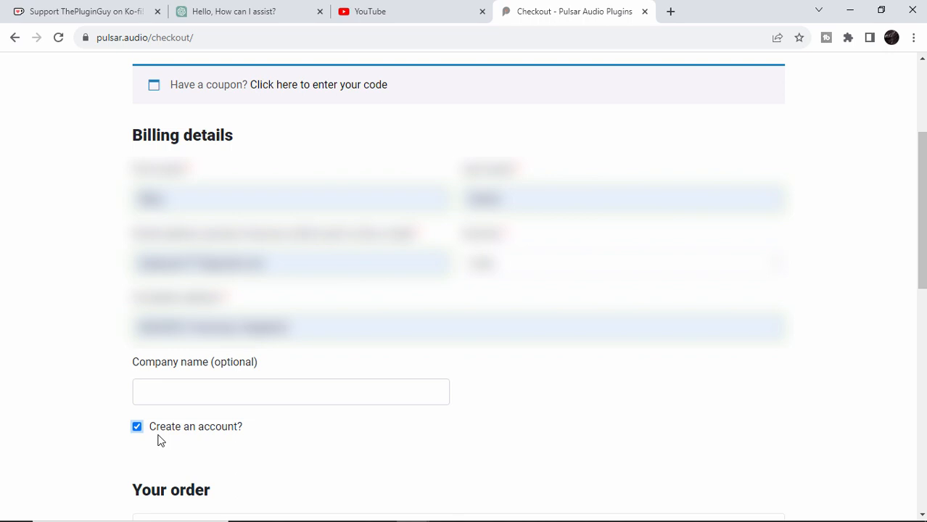
pyautogui.scroll(-3)
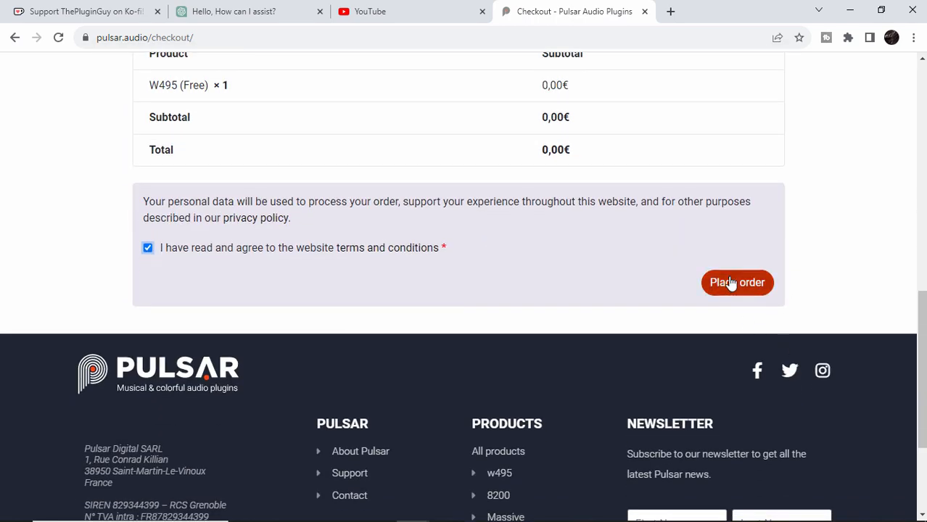
# Step: Place free W495 order 519654 and request the Windows download
pyautogui.click(737, 282)
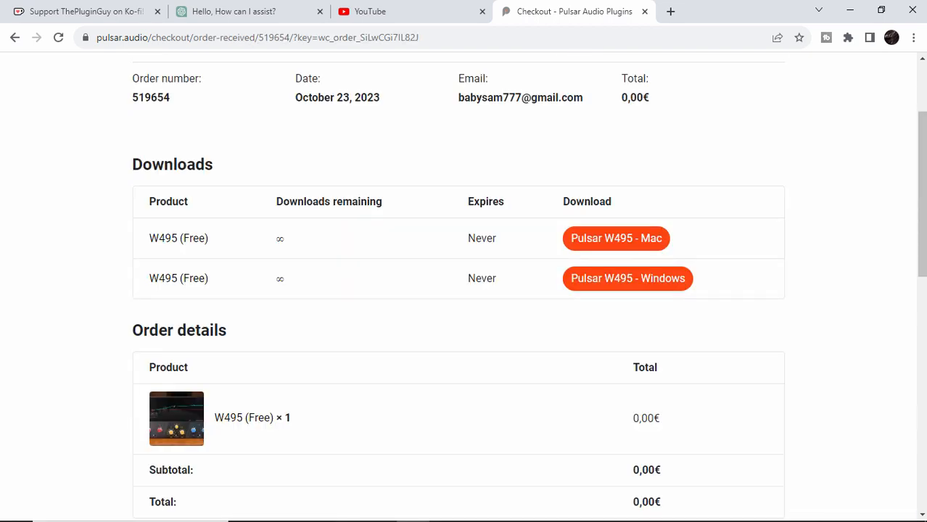
pyautogui.moveTo(558, 239)
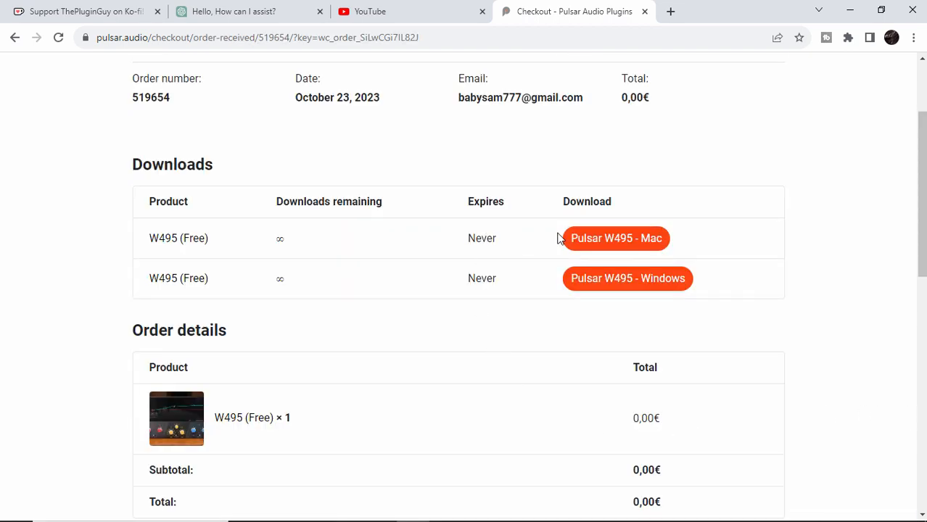
pyautogui.moveTo(488, 233)
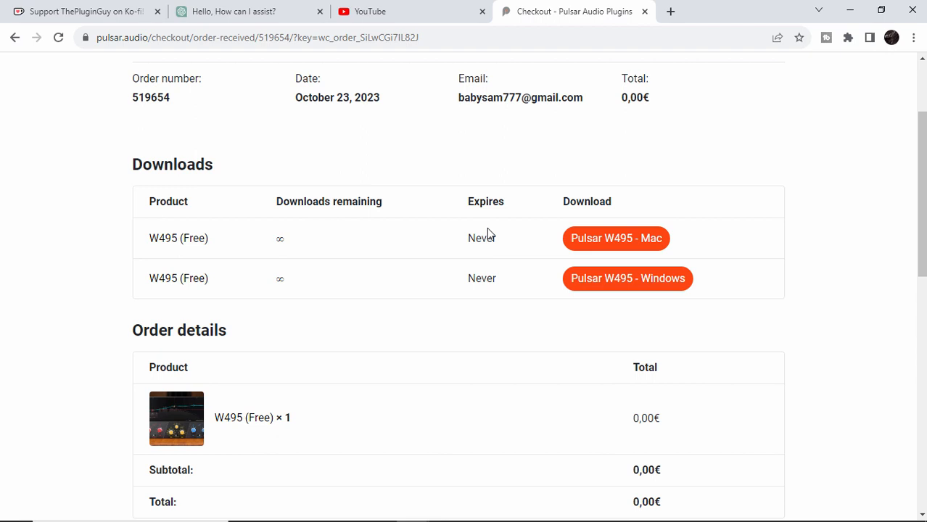
pyautogui.doubleClick(485, 201)
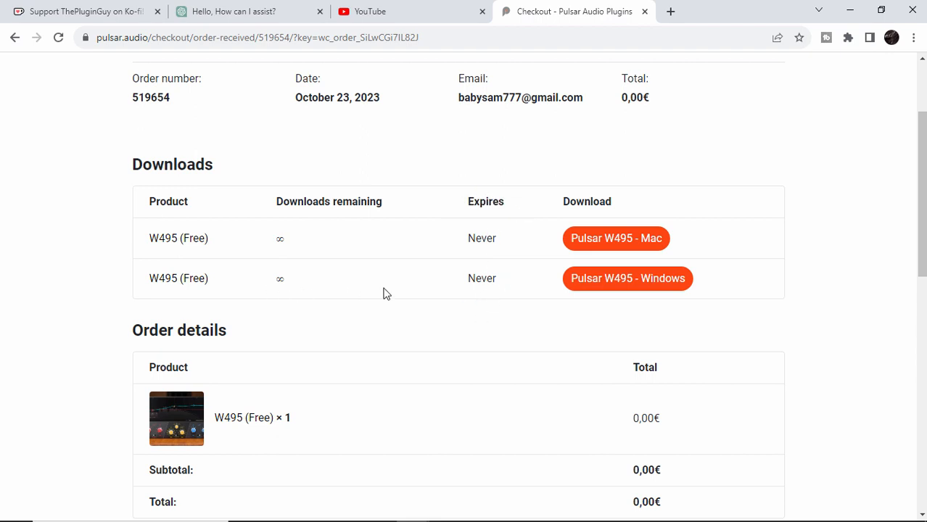
pyautogui.moveTo(637, 300)
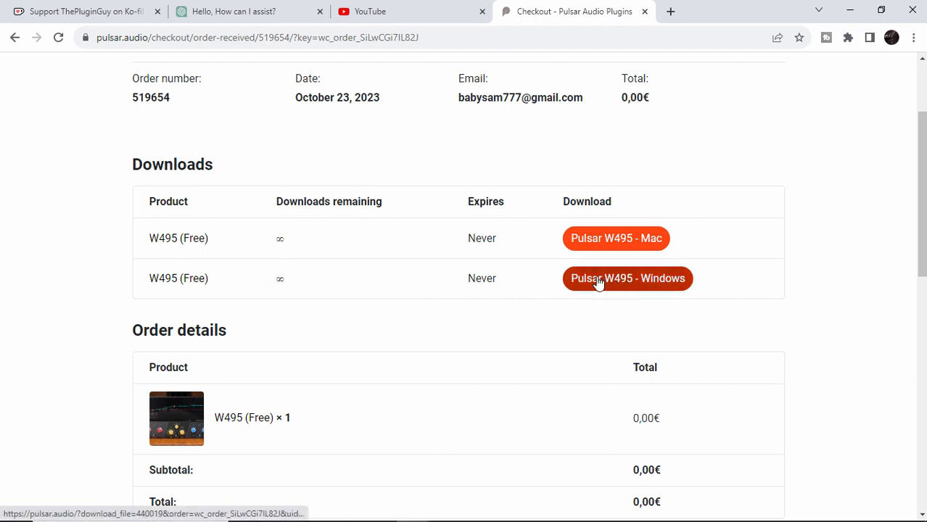
pyautogui.moveTo(625, 287)
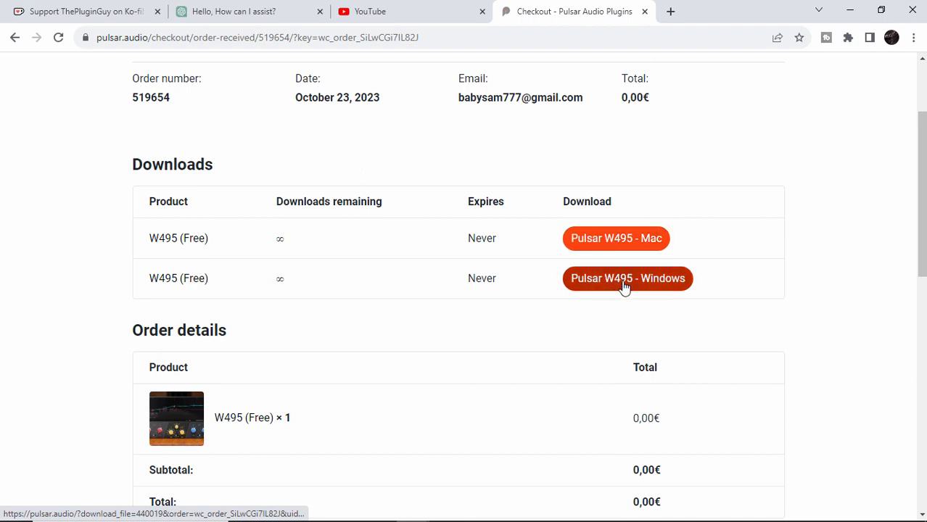
pyautogui.click(626, 278)
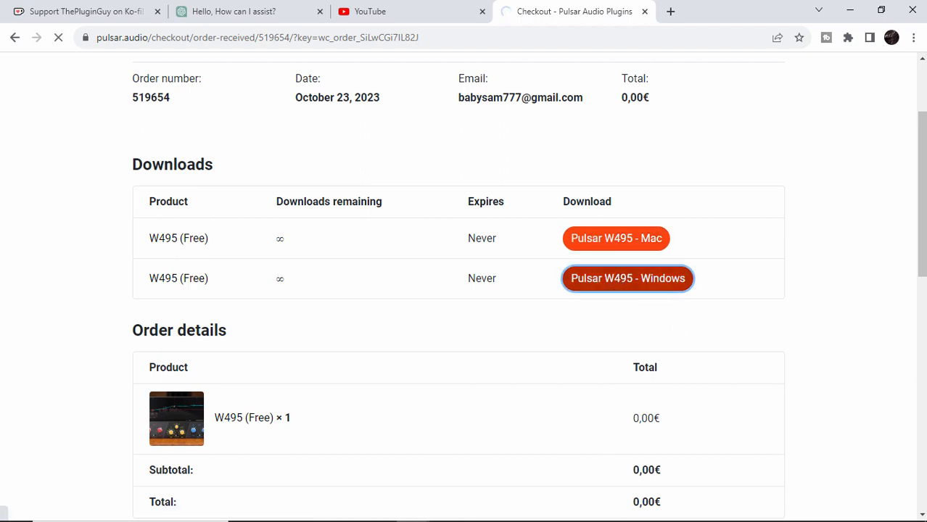
pyautogui.click(627, 278)
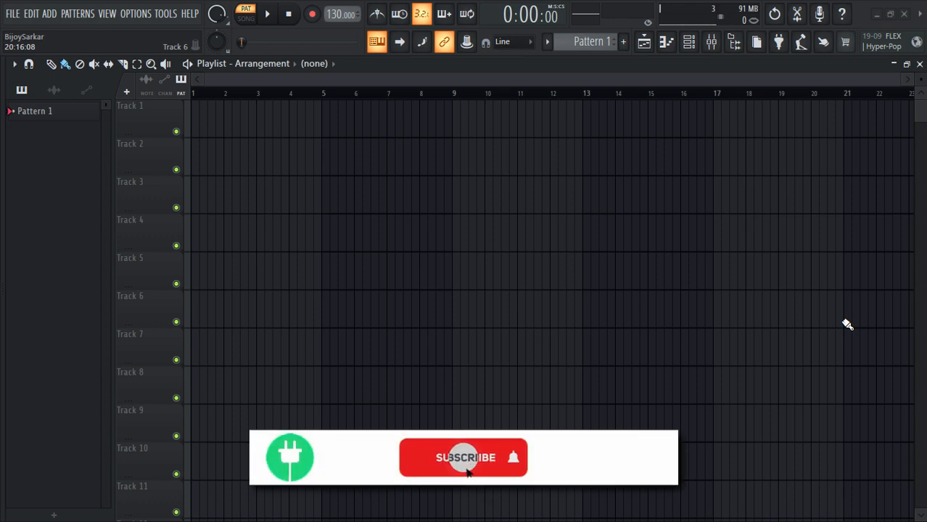
# Step: Bring the FL Studio window with its empty playlist back to the front
pyautogui.click(463, 457)
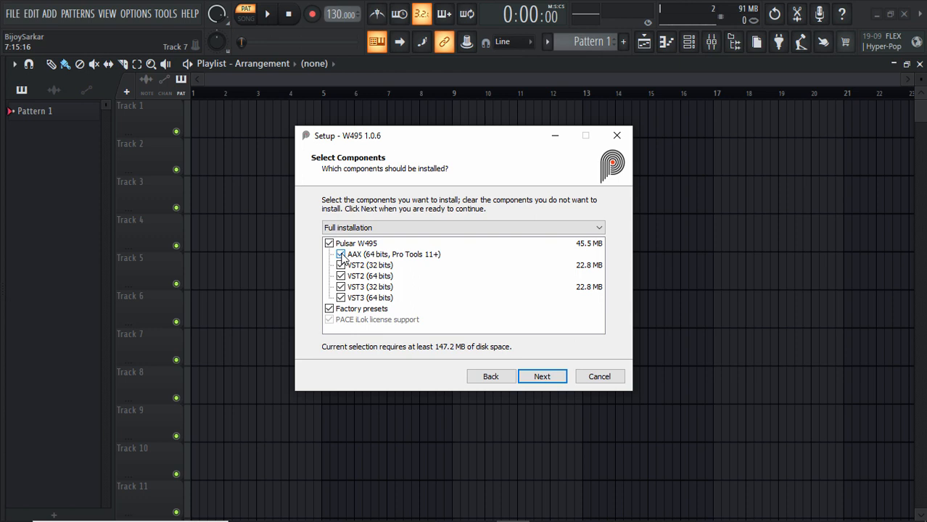
# Step: Deselect the AAX, 32-bit VST2 and 32-bit VST3 components in W495 Setup
pyautogui.click(340, 254)
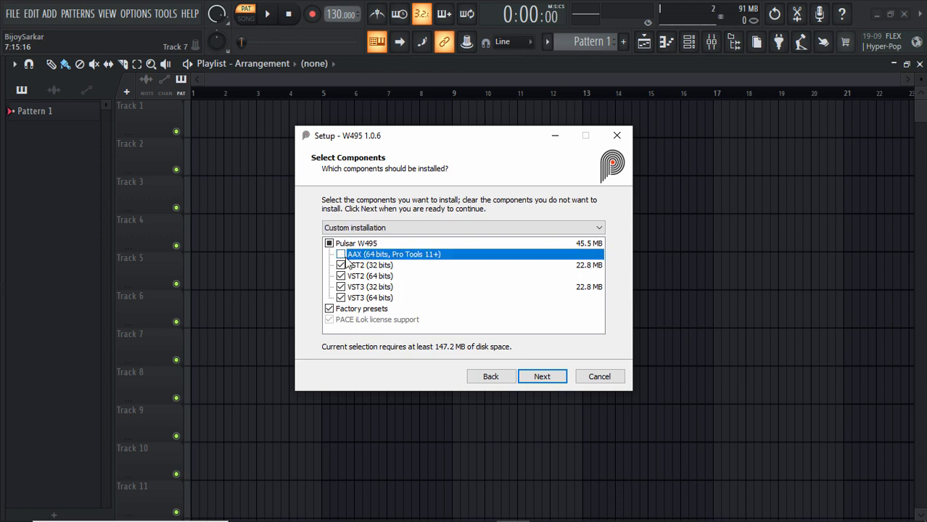
pyautogui.click(340, 264)
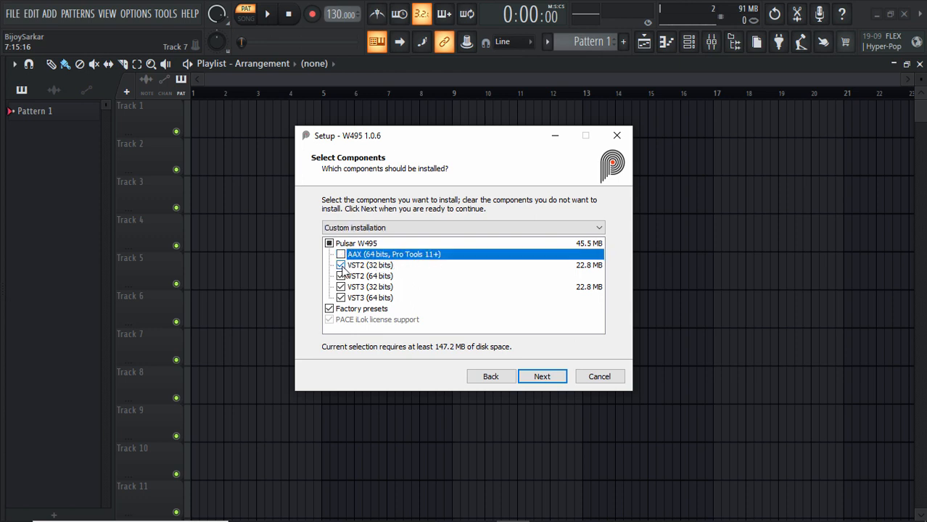
pyautogui.click(341, 286)
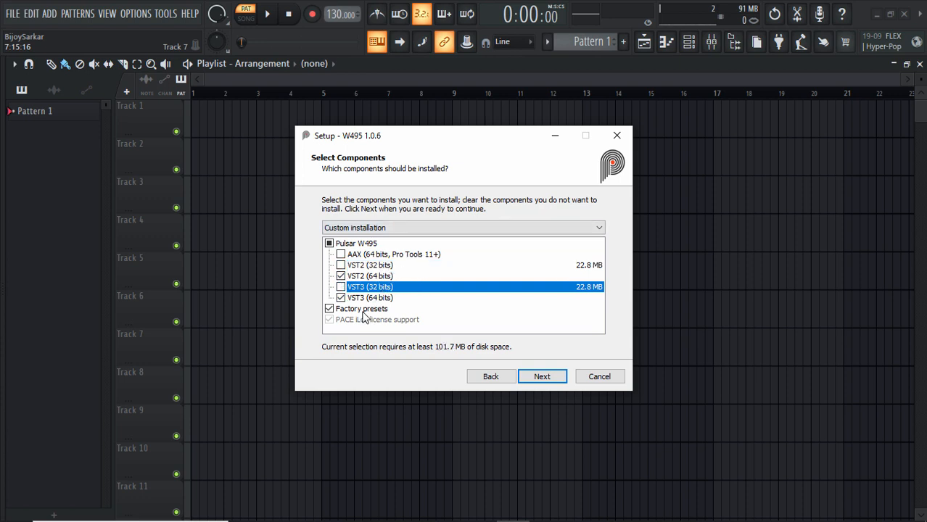
pyautogui.moveTo(374, 324)
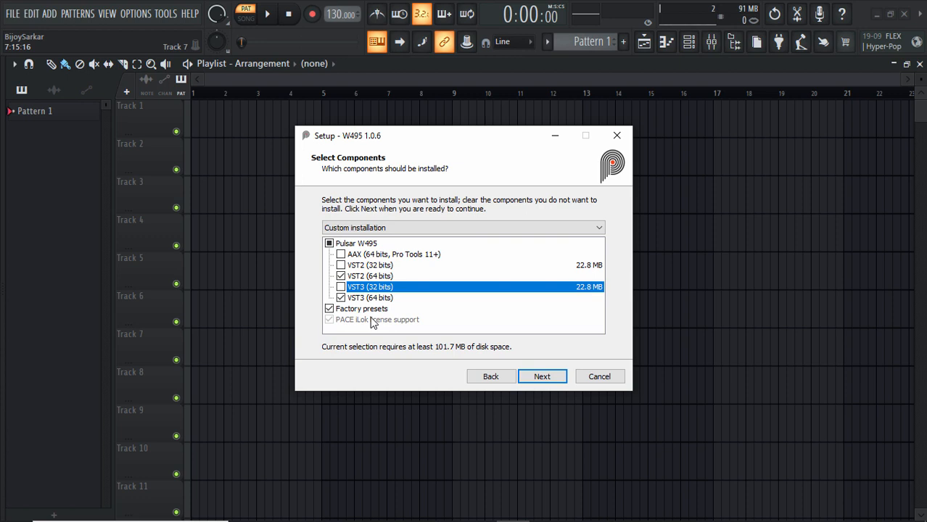
# Step: Install W495 without a clean install, closing the PACE wizard and setup
pyautogui.click(541, 376)
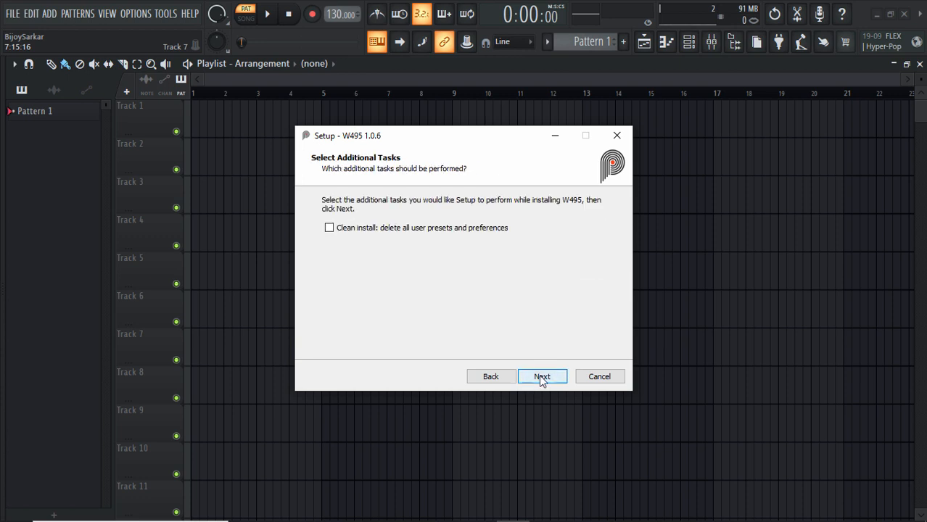
pyautogui.click(542, 376)
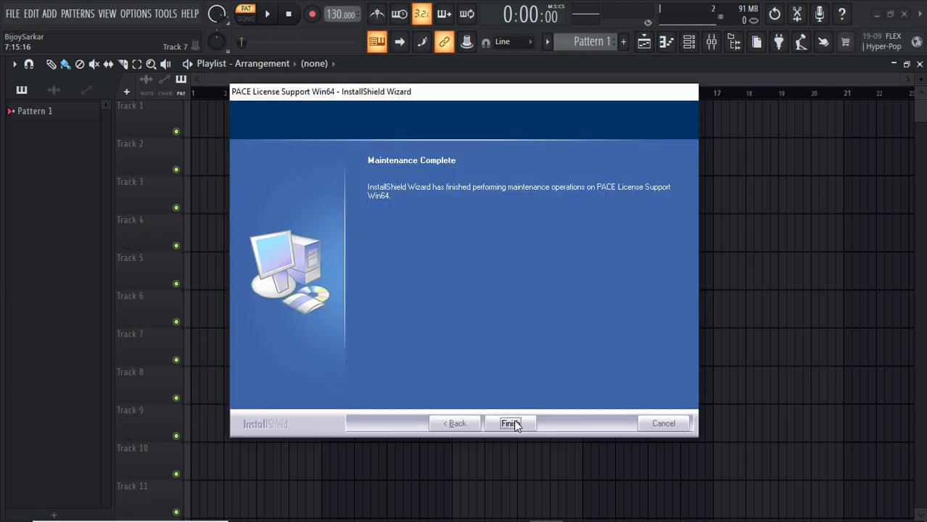
pyautogui.click(510, 423)
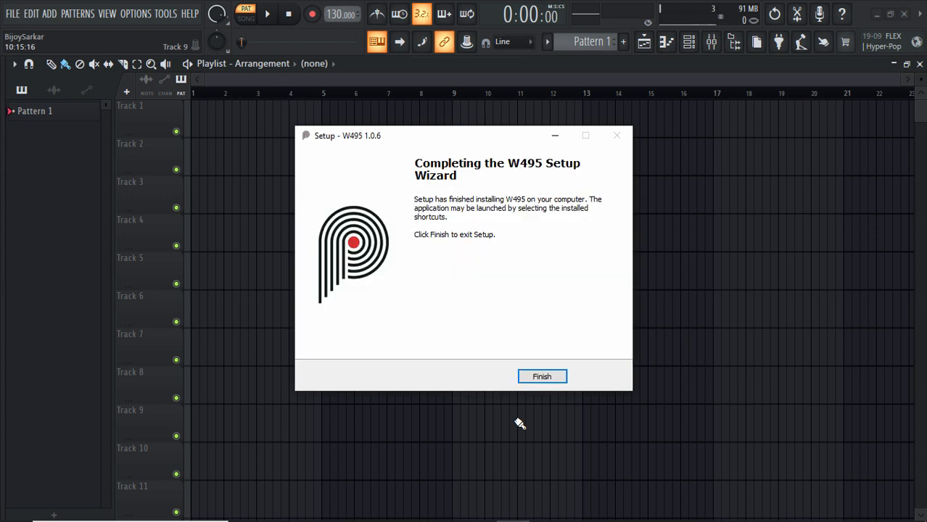
pyautogui.click(541, 376)
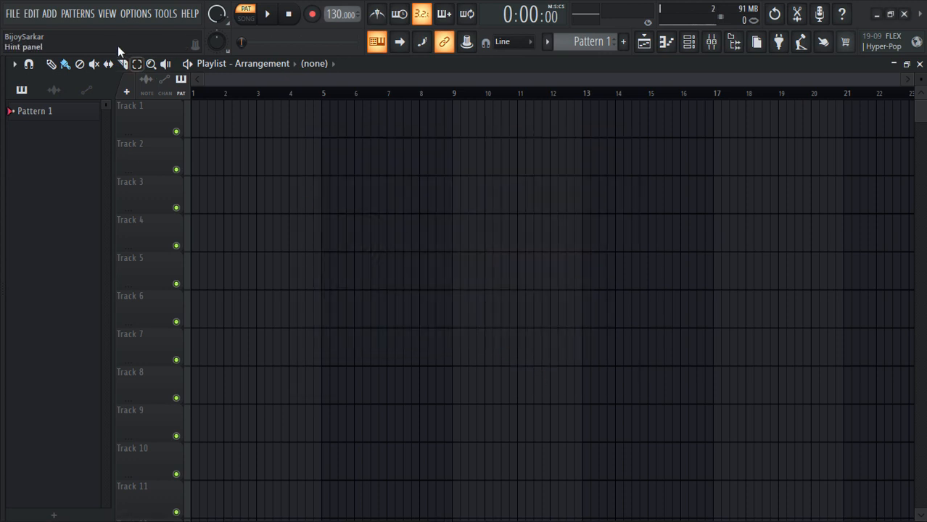
# Step: Start a Find installed plugins scan from Options > File settings > Manage plugins
pyautogui.click(135, 13)
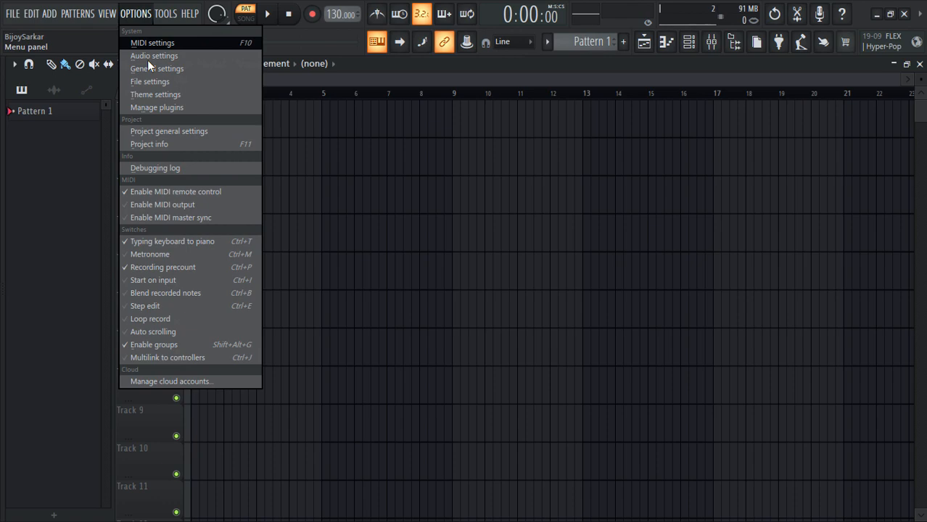
pyautogui.click(149, 81)
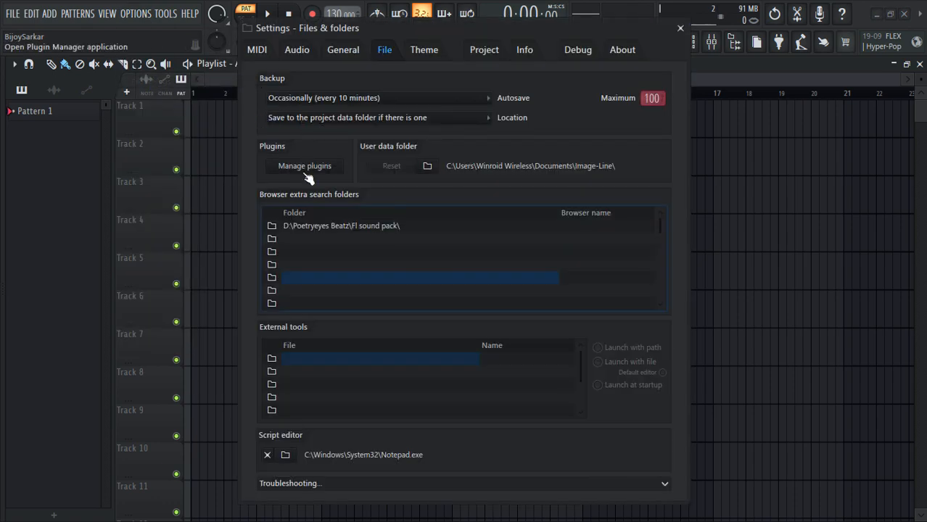
pyautogui.click(305, 166)
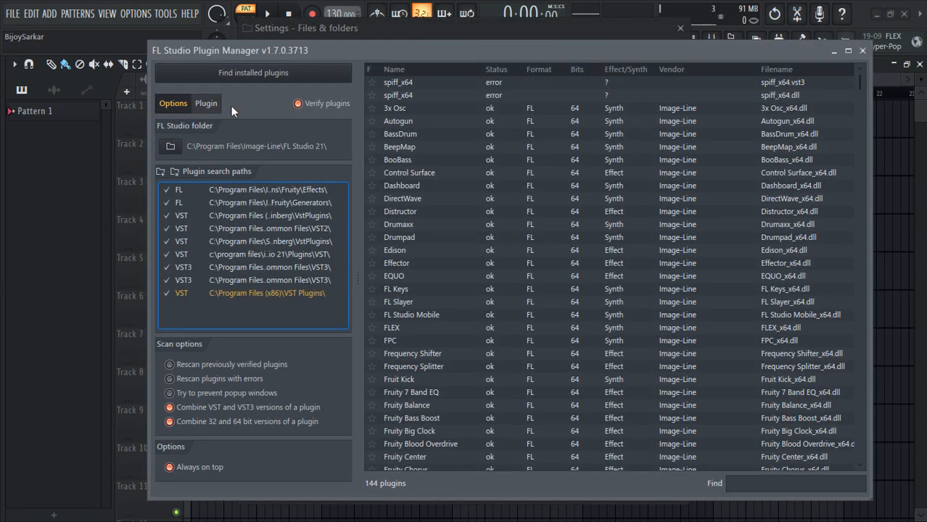
pyautogui.click(252, 72)
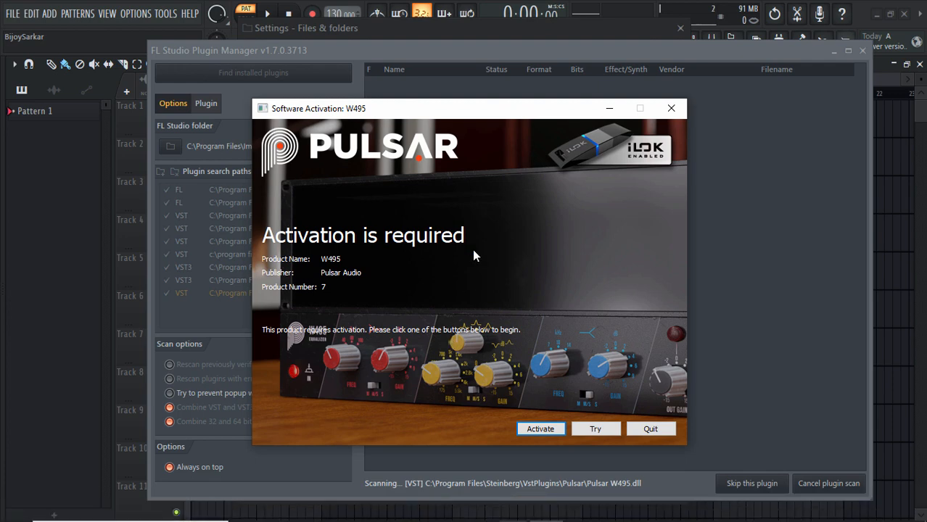
pyautogui.moveTo(478, 255)
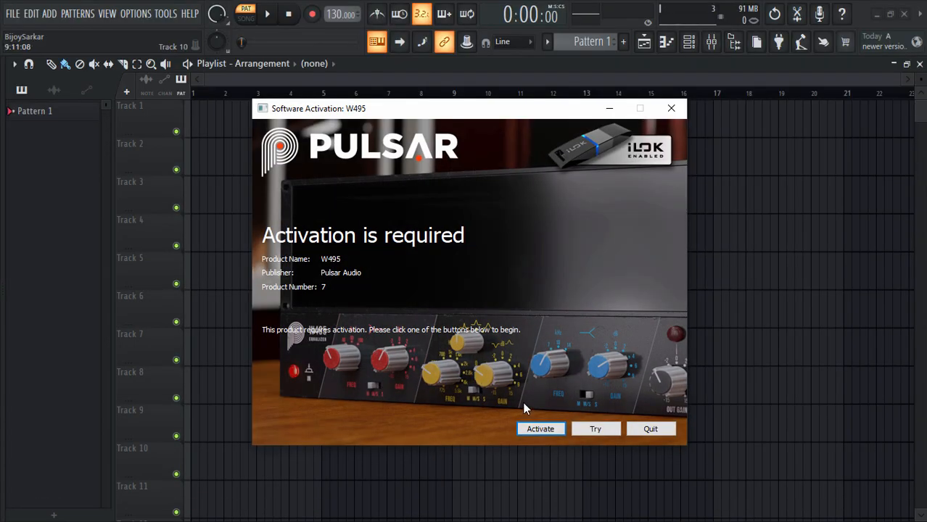
# Step: Activate W495, skip activation code entry, and choose to create a new iLok account
pyautogui.click(539, 428)
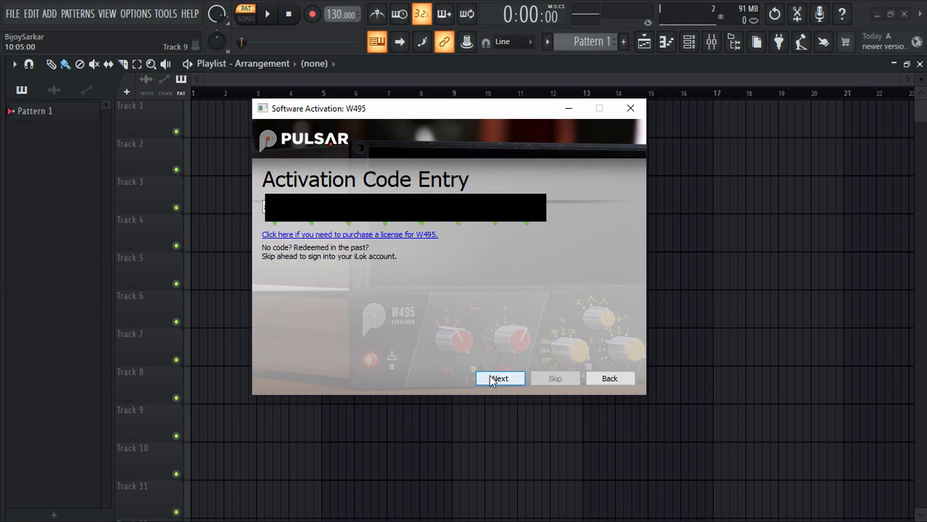
pyautogui.click(499, 378)
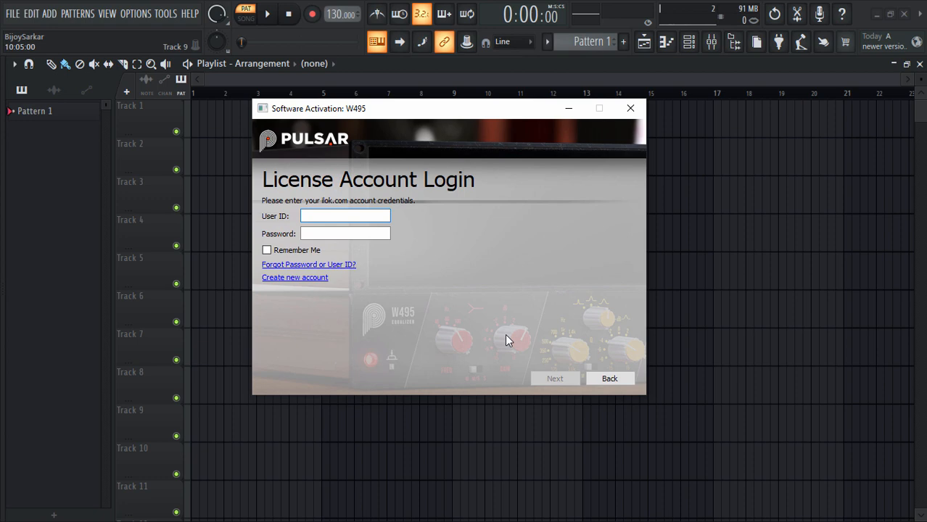
pyautogui.click(345, 215)
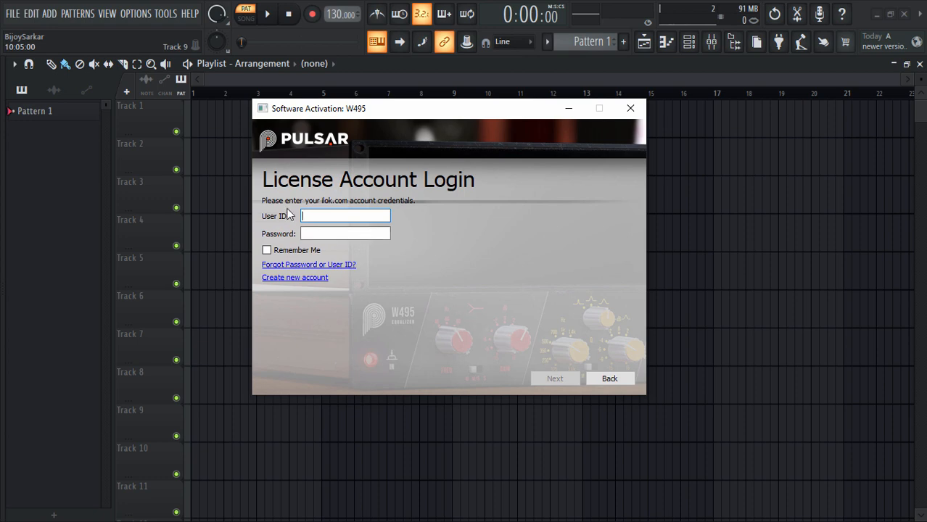
pyautogui.moveTo(331, 211)
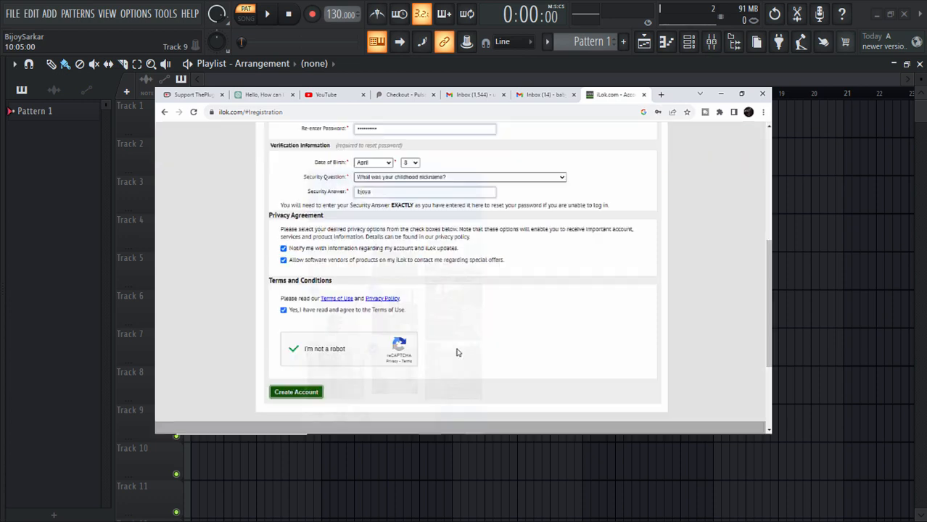
# Step: Open ilok.com's Create Free Account page and scroll through the registration form
pyautogui.click(296, 392)
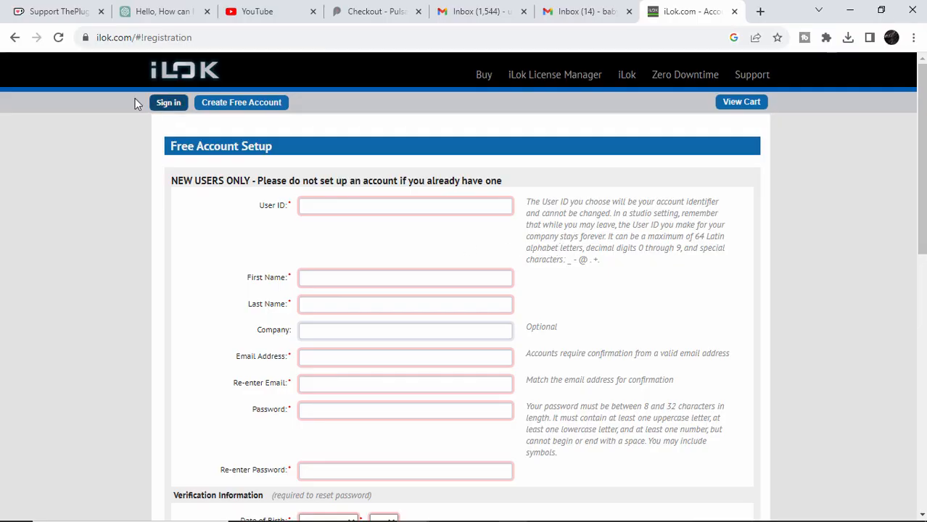
pyautogui.scroll(-3)
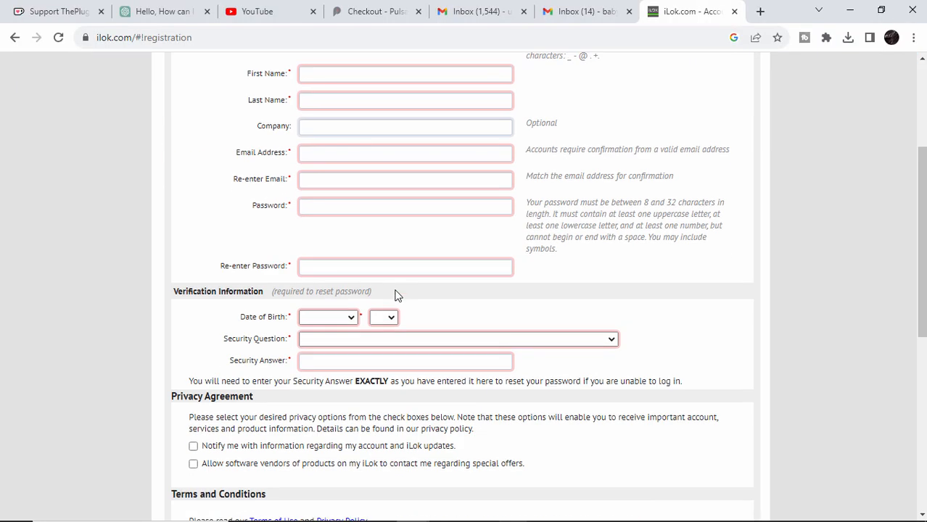
pyautogui.scroll(3)
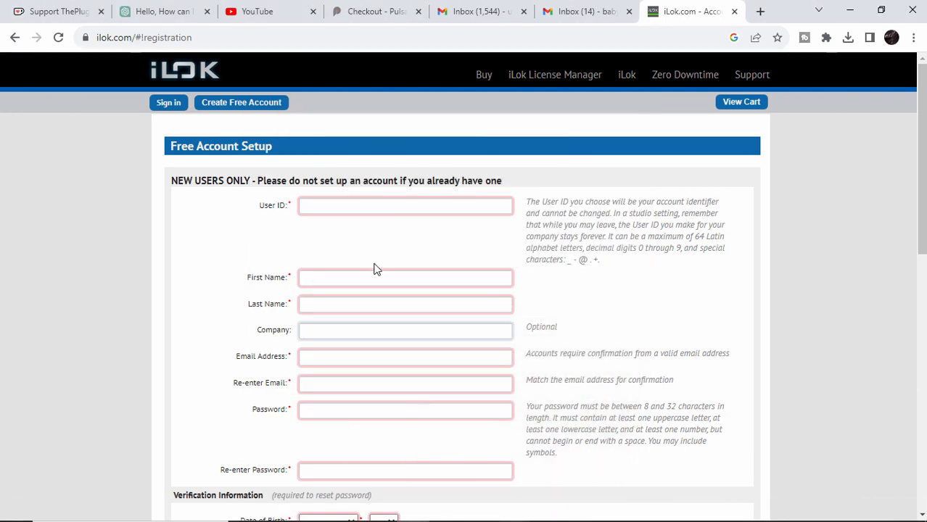
pyautogui.scroll(-3)
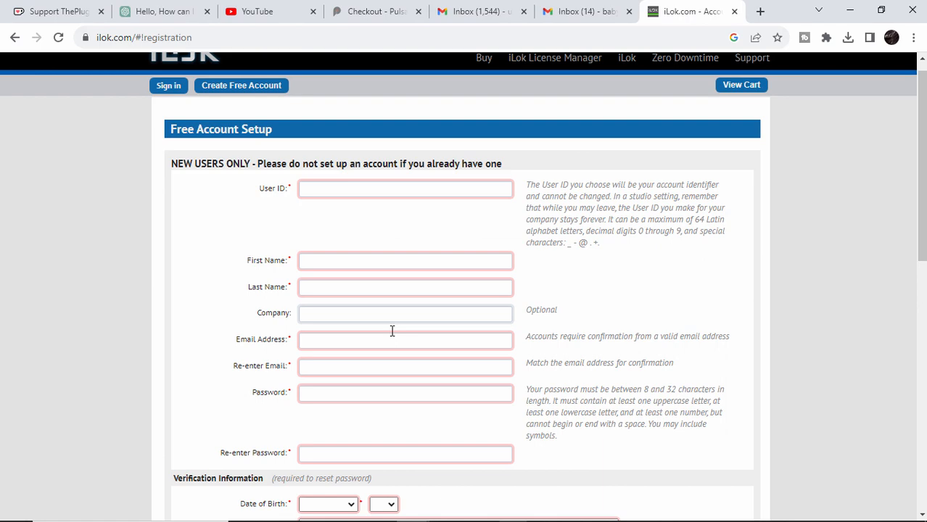
pyautogui.scroll(-3)
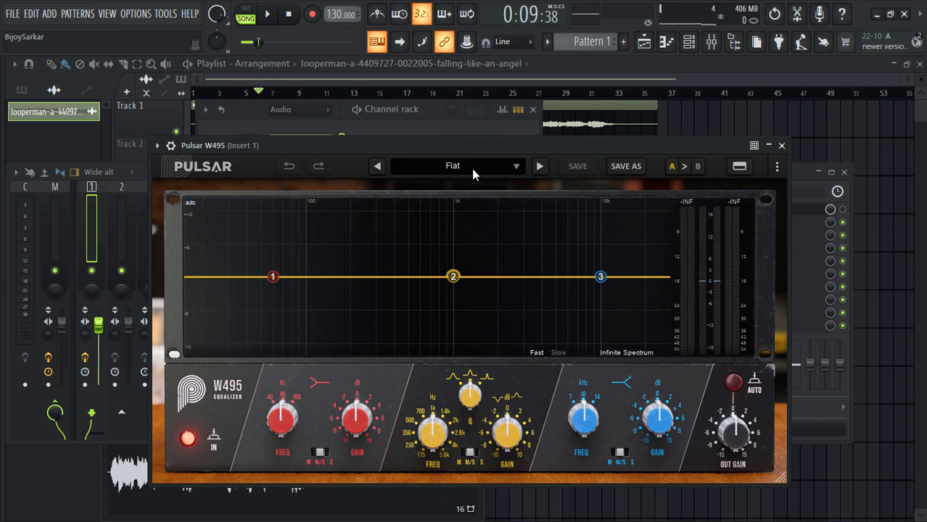
# Step: Load the Vocals > Bright Male Vocal preset in W495
pyautogui.click(452, 166)
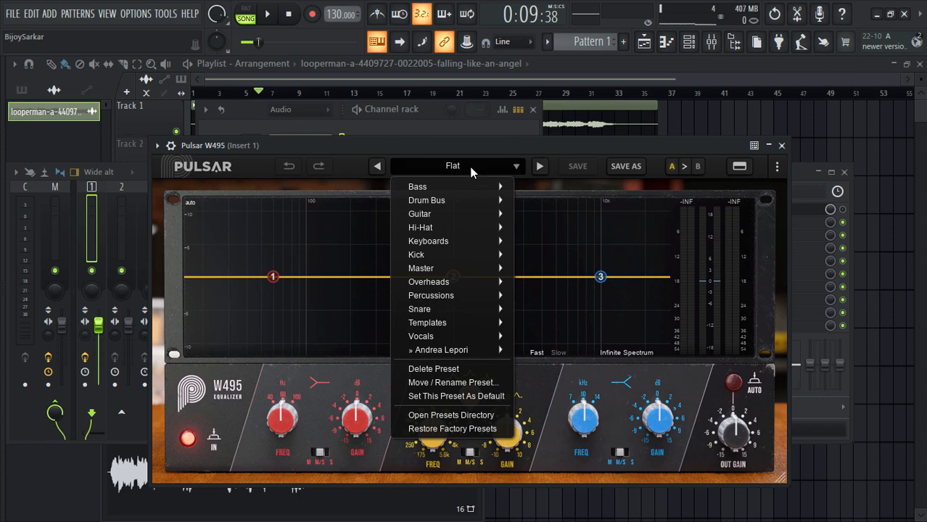
pyautogui.moveTo(419, 213)
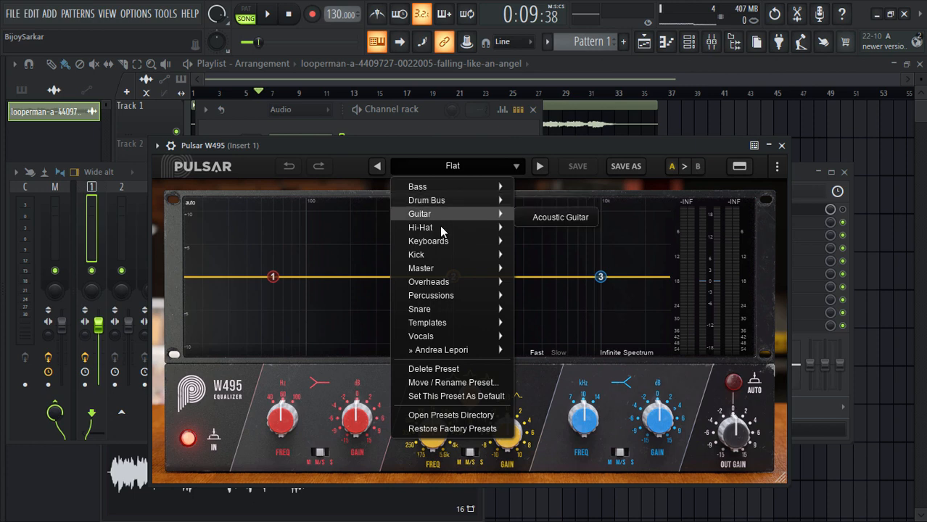
pyautogui.moveTo(420, 268)
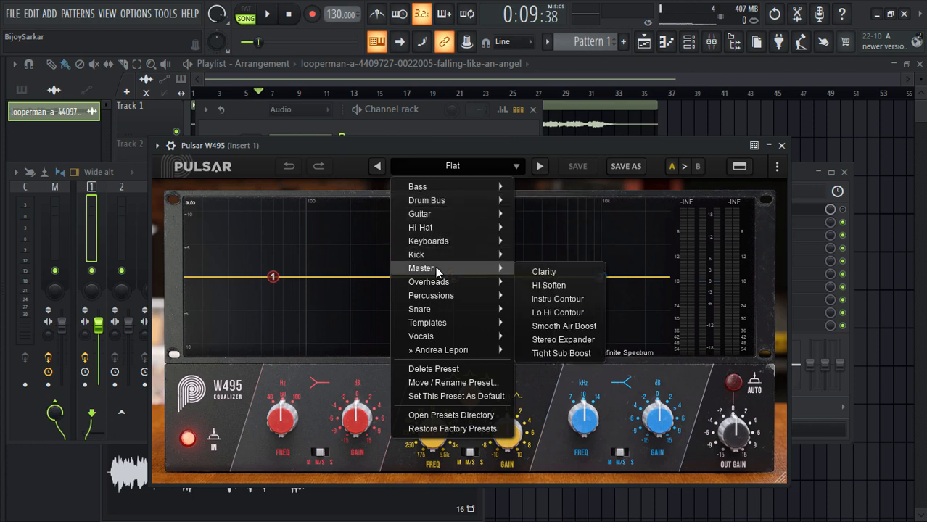
pyautogui.moveTo(497, 272)
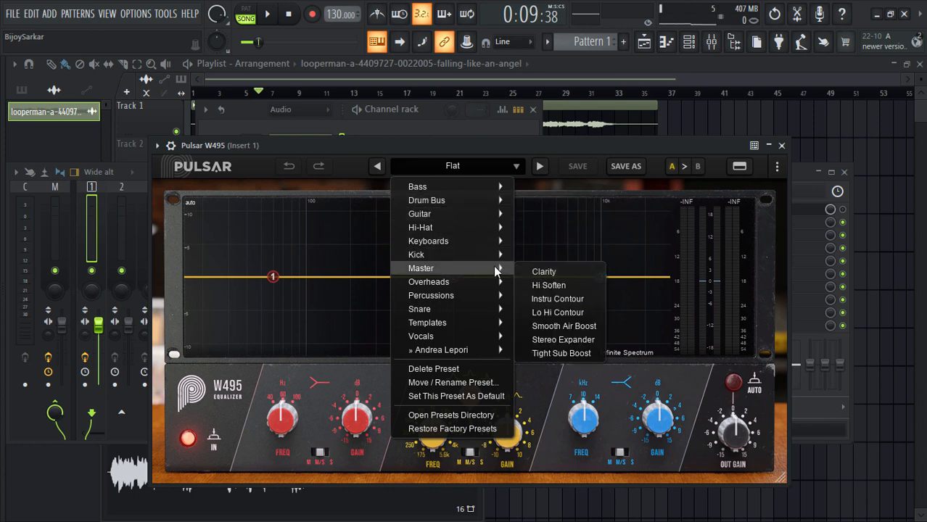
pyautogui.moveTo(420, 336)
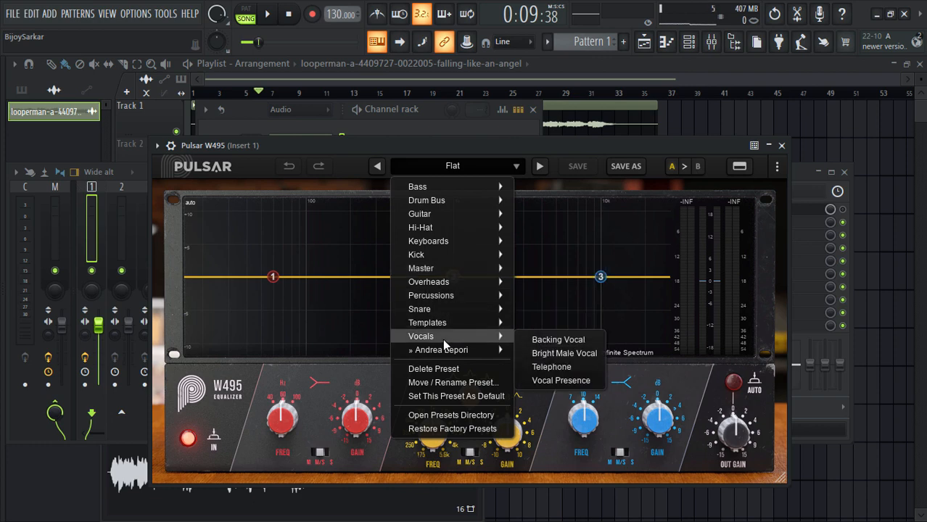
pyautogui.moveTo(427, 322)
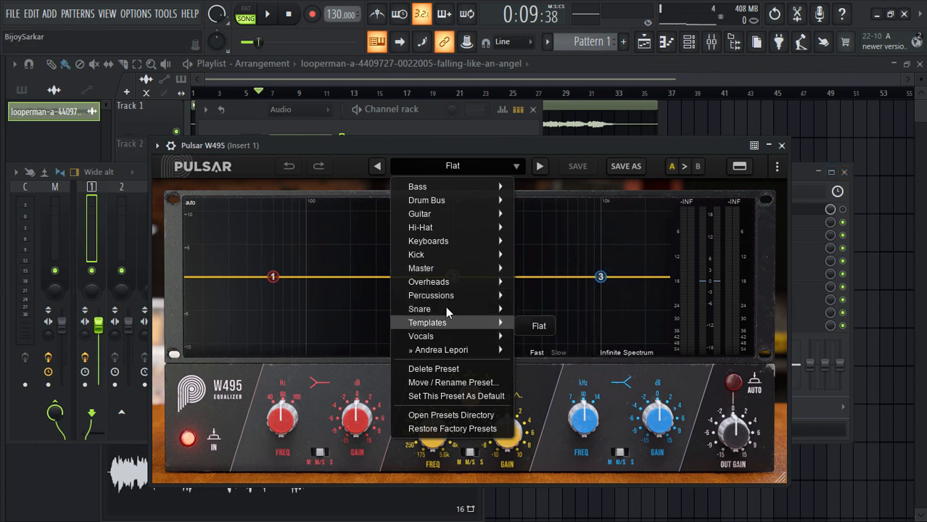
pyautogui.moveTo(421, 335)
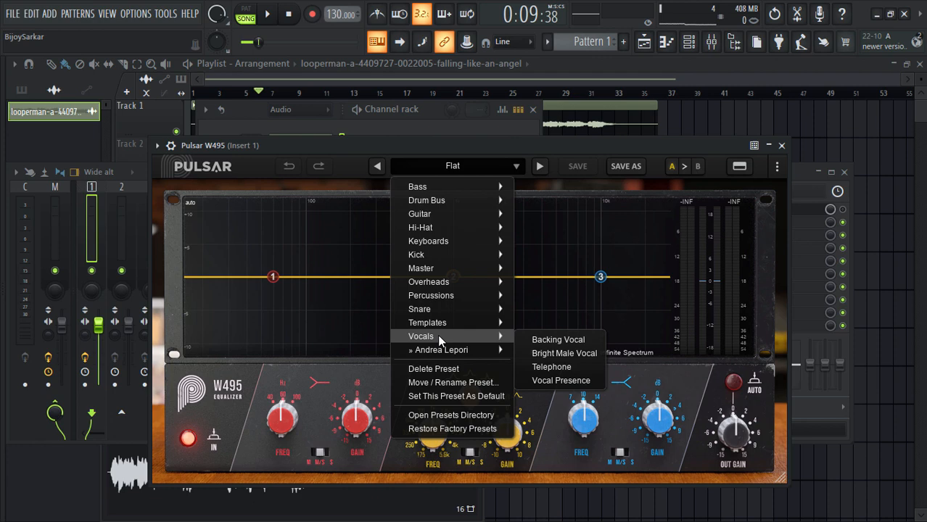
pyautogui.click(564, 353)
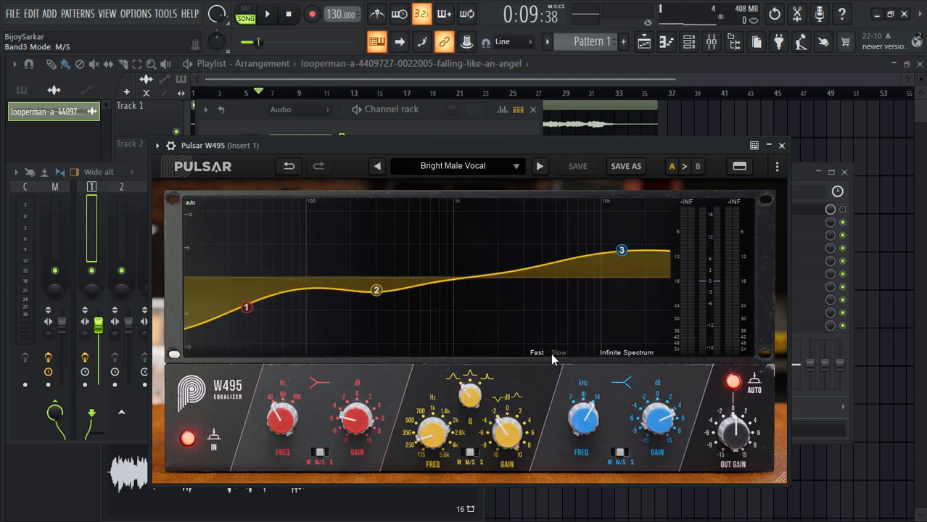